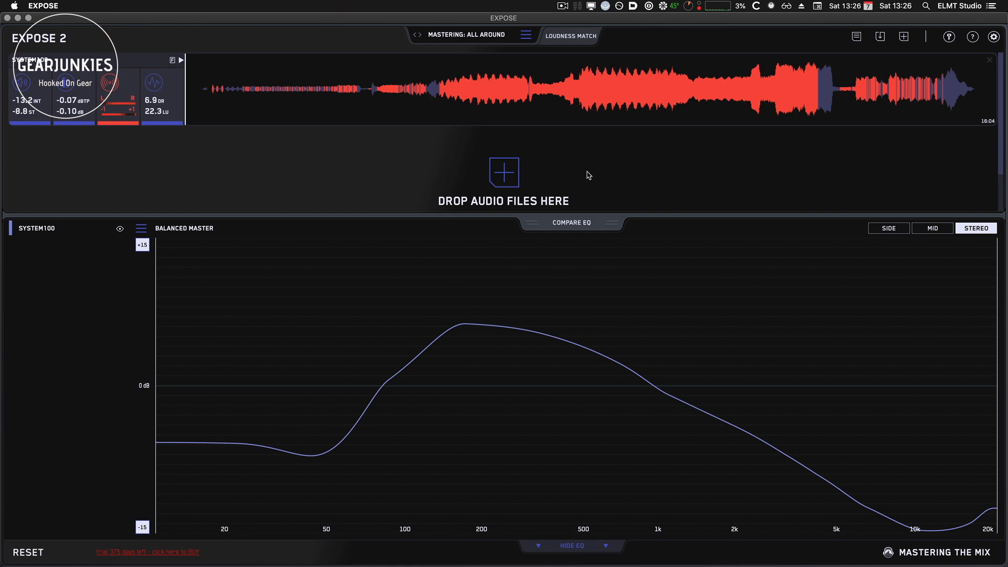
{"action": "mouse_move", "coordinate": [542, 97]}
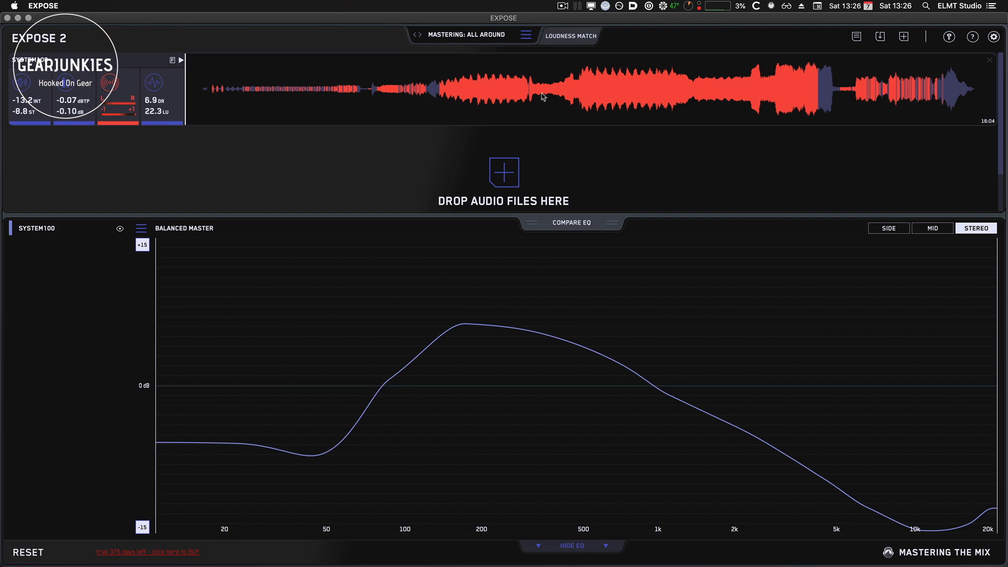
Step: Load the 2014-08-20 Wavedrops master WAV from the Desktop into Expose 2
{"action": "left_click", "coordinate": [43, 6]}
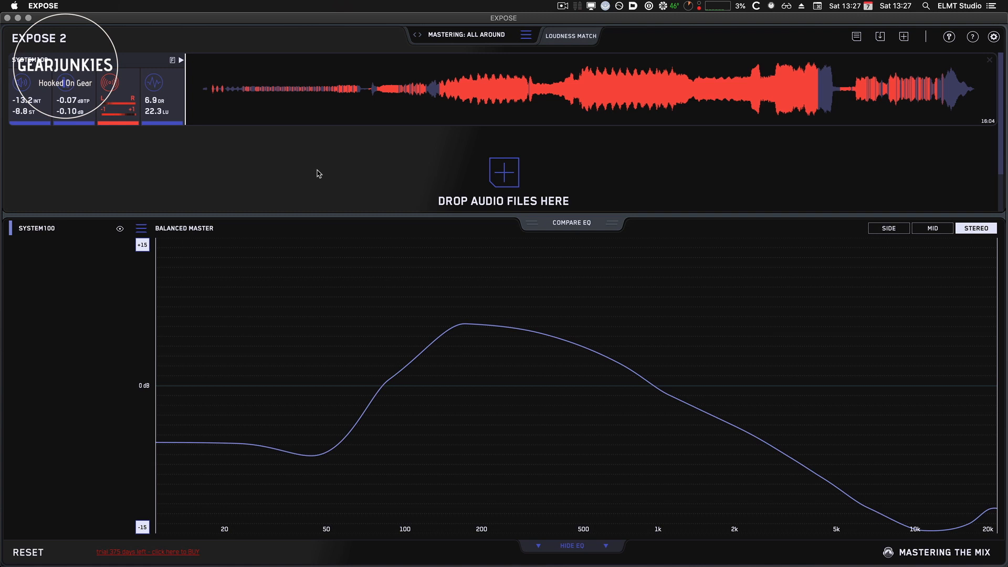
{"action": "mouse_move", "coordinate": [269, 162]}
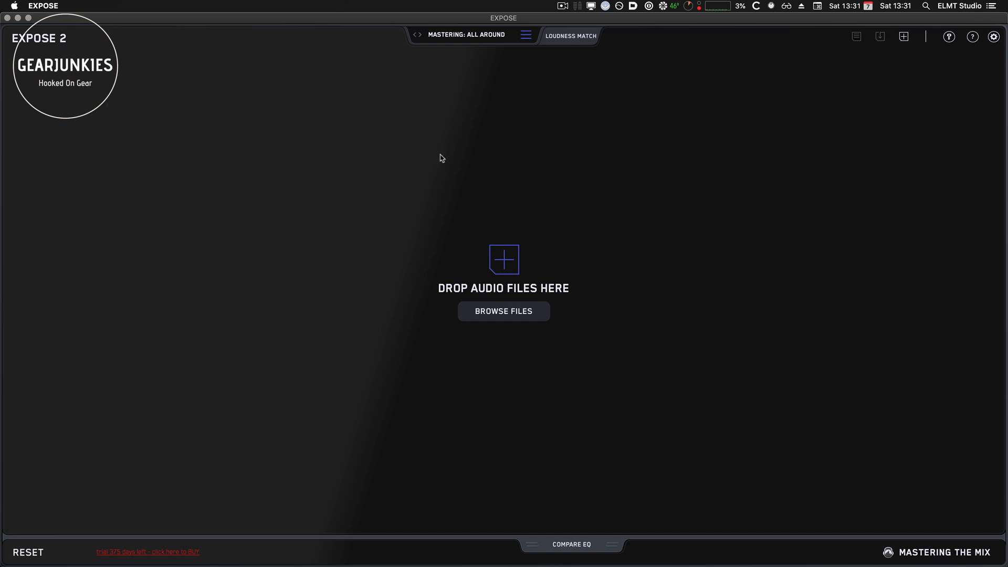
{"action": "mouse_move", "coordinate": [513, 320]}
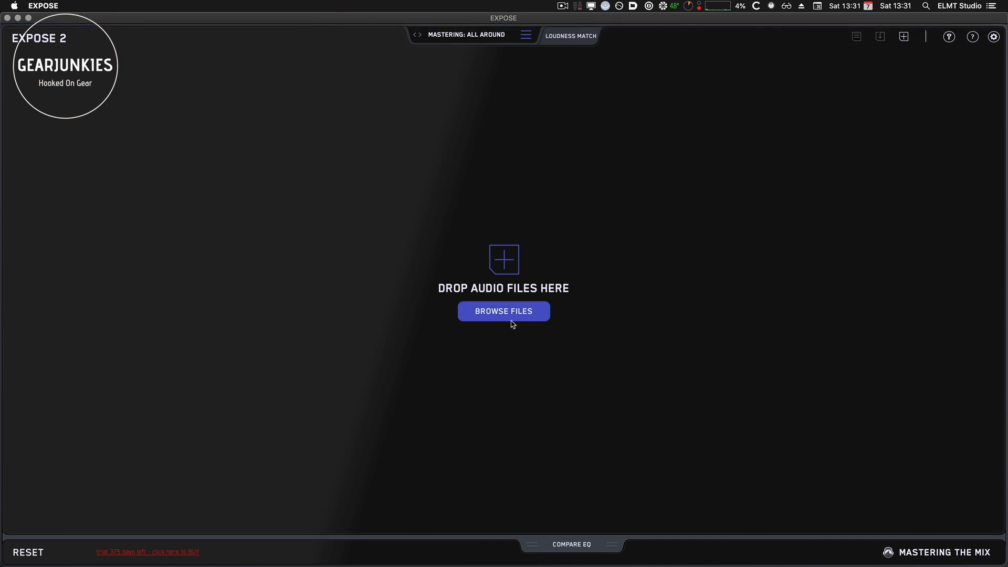
{"action": "left_click", "coordinate": [503, 312]}
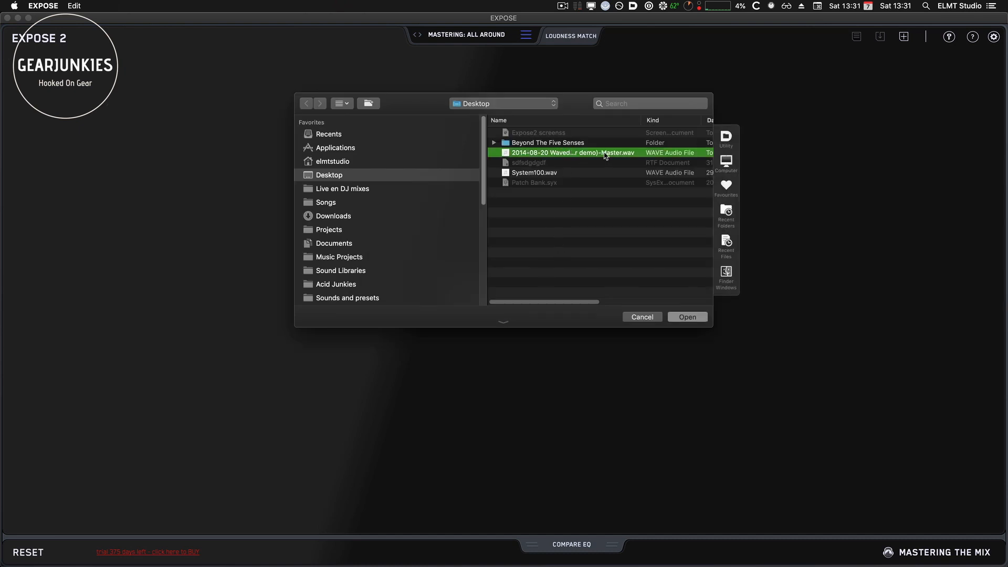
{"action": "left_click", "coordinate": [687, 317]}
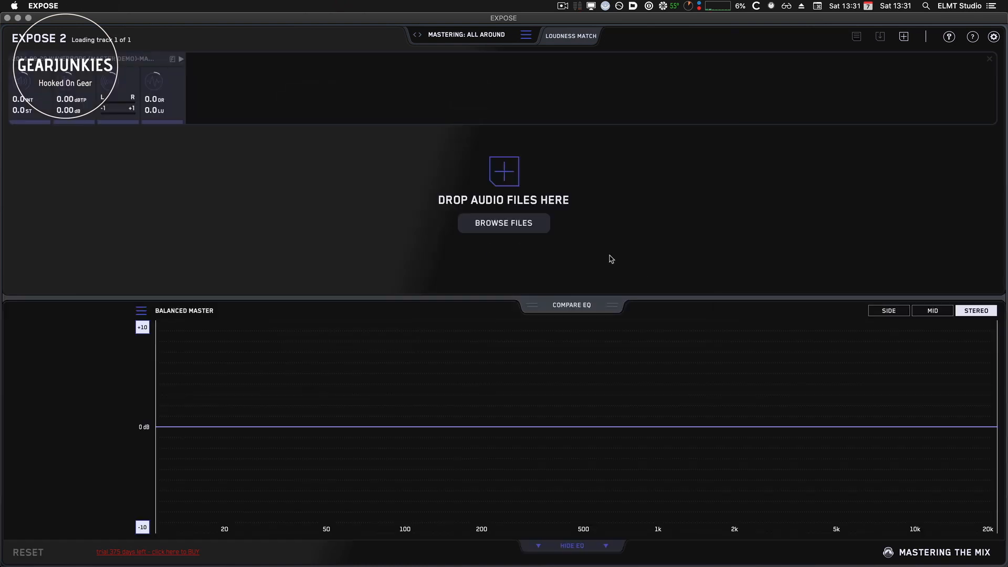
{"action": "mouse_move", "coordinate": [583, 221]}
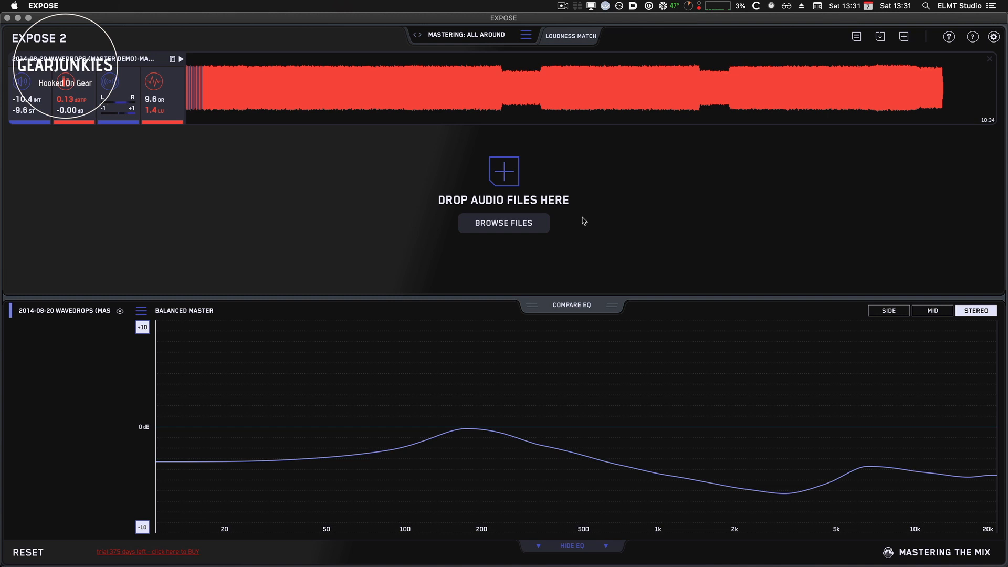
{"action": "mouse_move", "coordinate": [109, 243]}
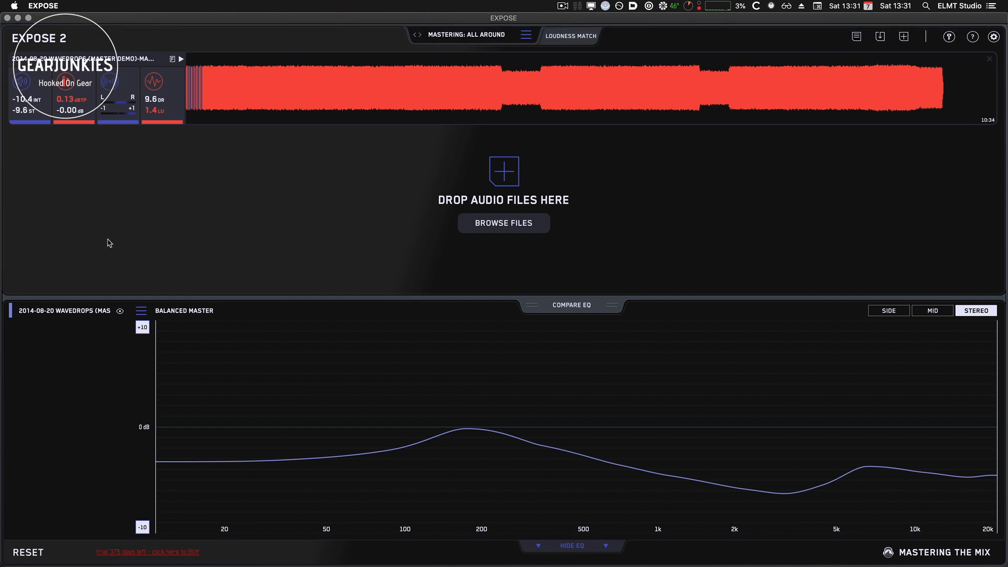
{"action": "mouse_move", "coordinate": [55, 170]}
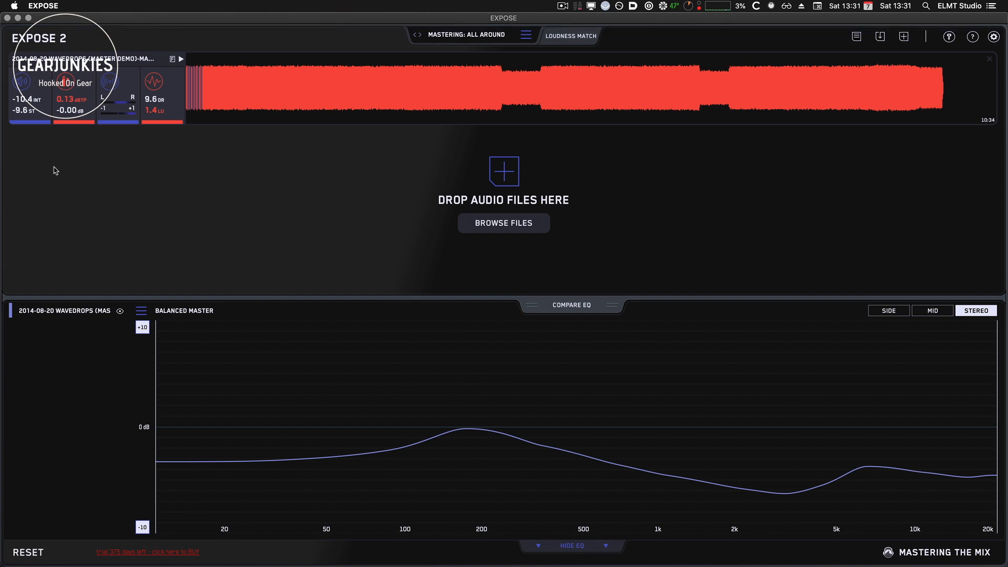
{"action": "mouse_move", "coordinate": [39, 84]}
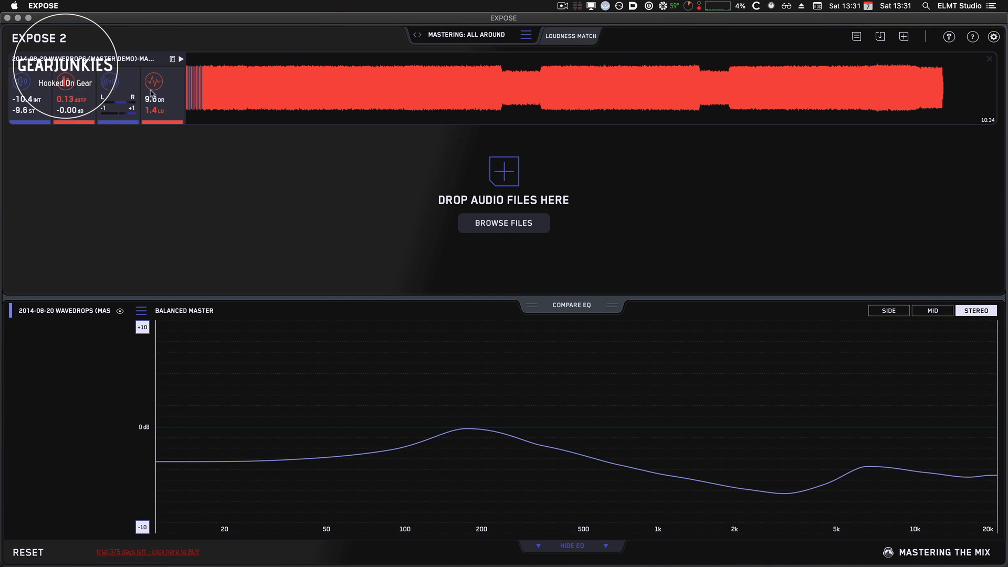
{"action": "mouse_move", "coordinate": [87, 167]}
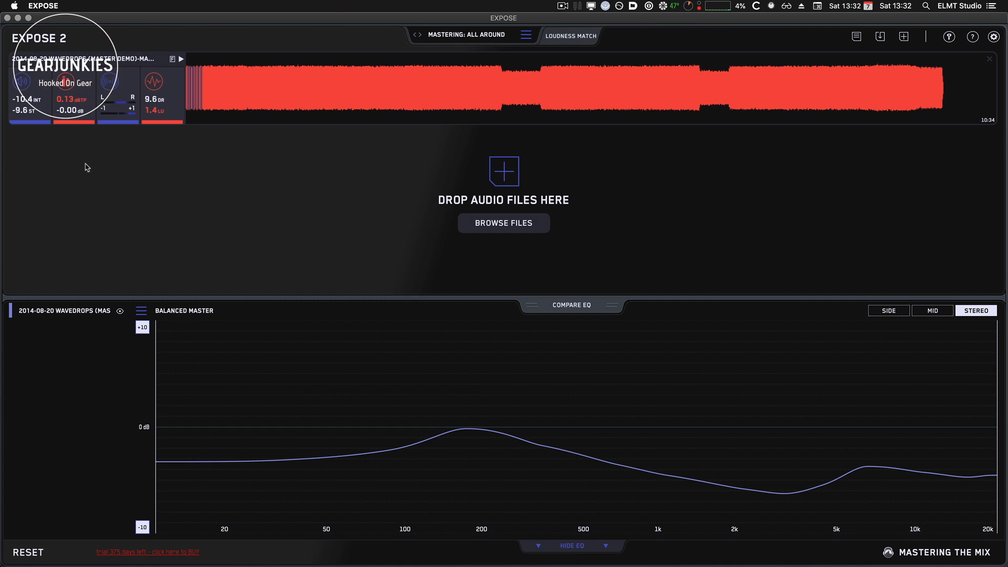
Step: Review the finished Wavedrops loudness, peak and dynamic range readings and its EQ curve
{"action": "left_click", "coordinate": [407, 88]}
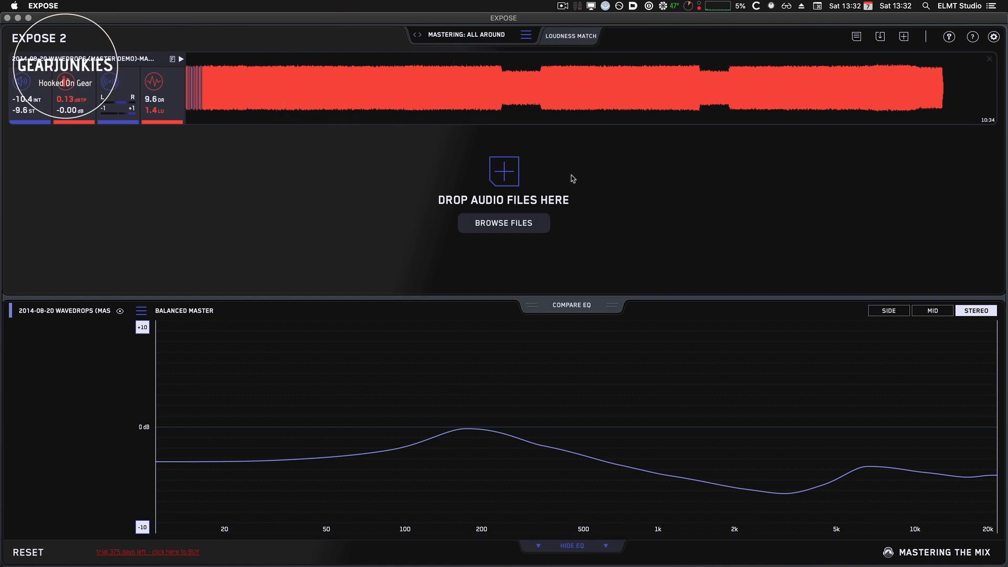
Step: Set the analysis preset to Mixing: Balanced after browsing the Mastering presets
{"action": "left_click", "coordinate": [526, 35]}
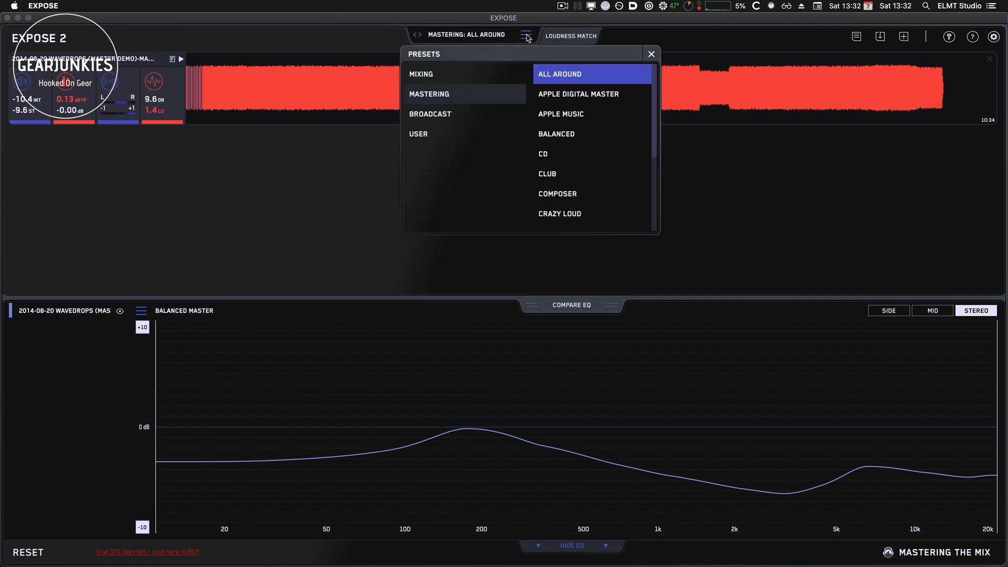
{"action": "left_click", "coordinate": [421, 74]}
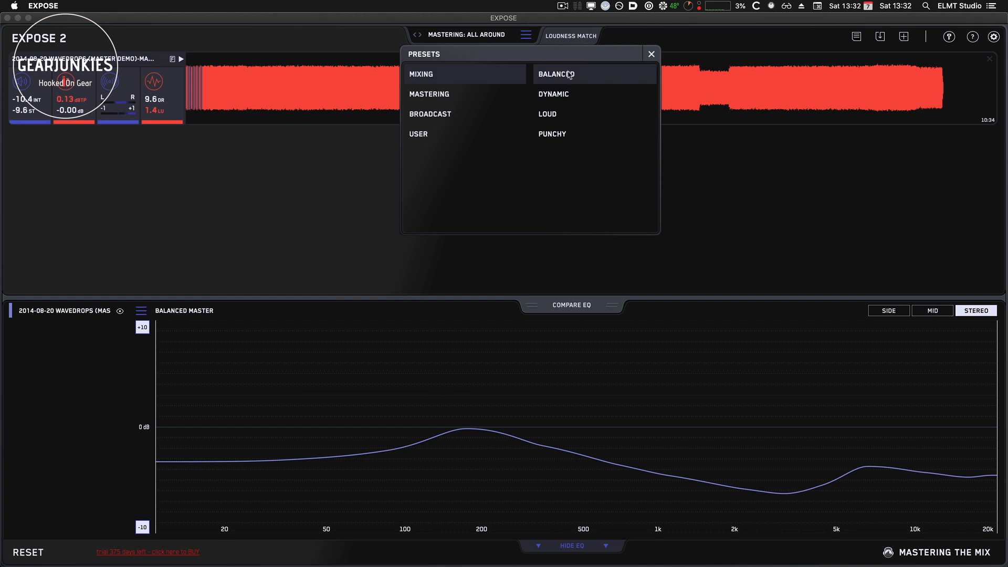
{"action": "left_click", "coordinate": [556, 74]}
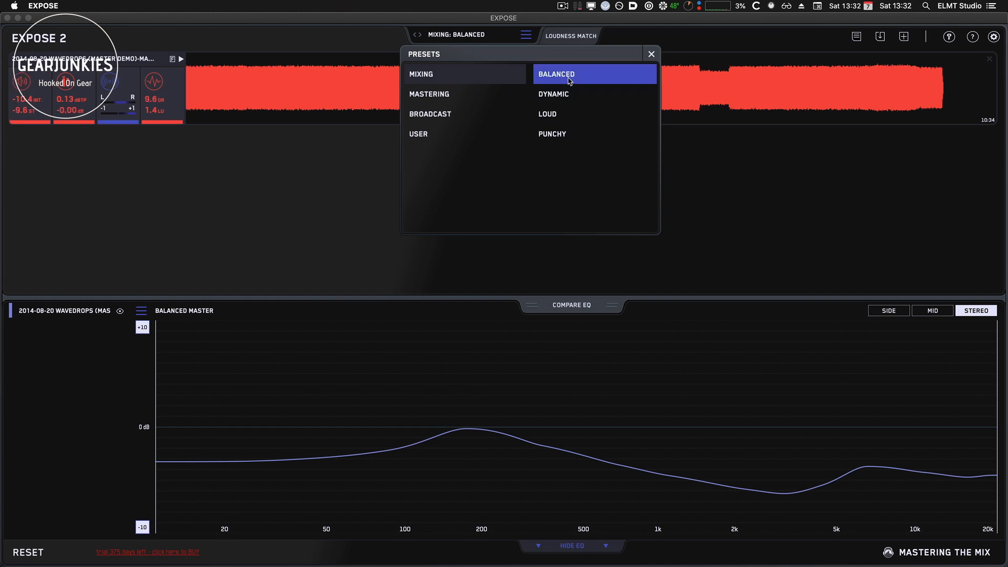
{"action": "mouse_move", "coordinate": [569, 100]}
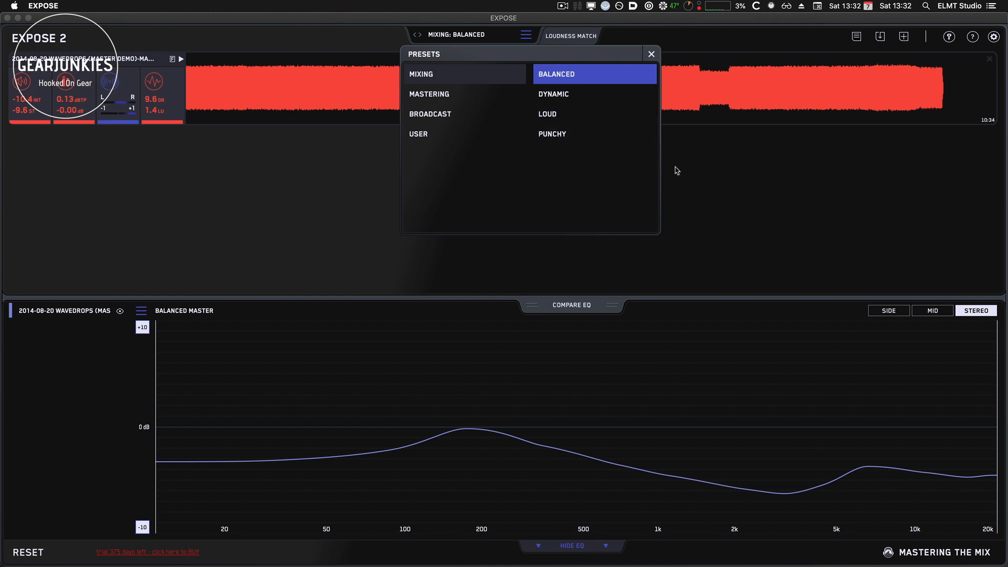
{"action": "left_click", "coordinate": [429, 94]}
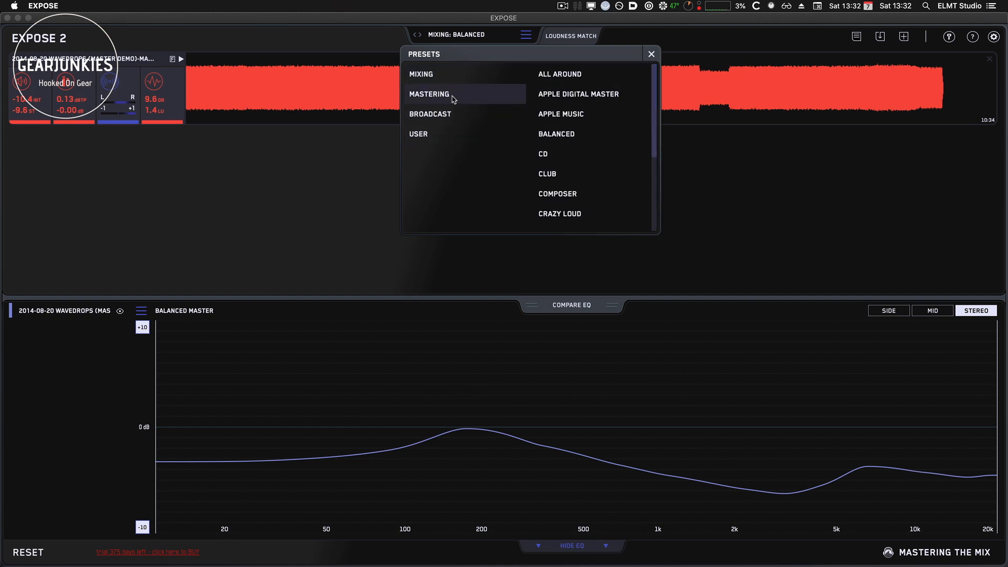
{"action": "mouse_move", "coordinate": [564, 74]}
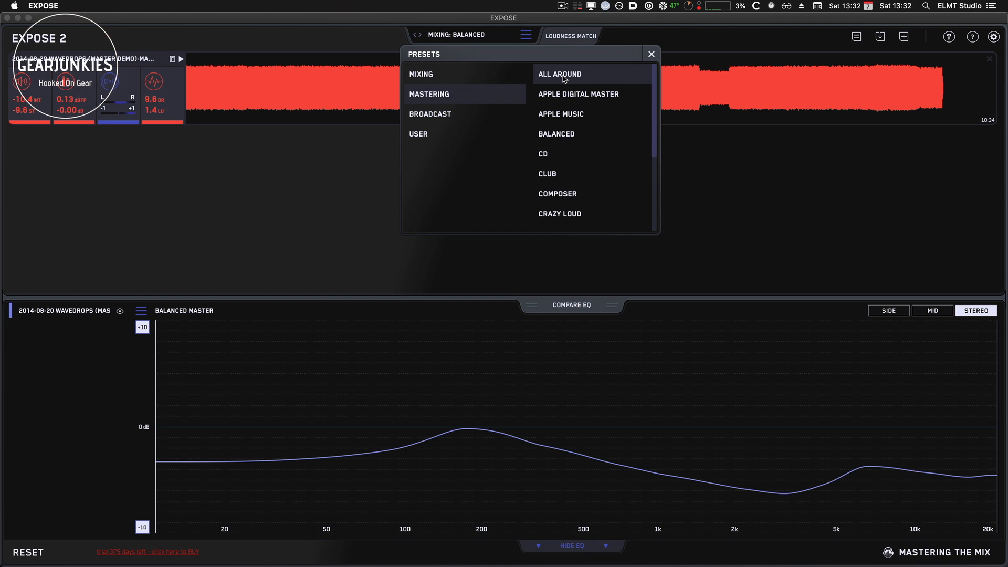
{"action": "left_click", "coordinate": [558, 74]}
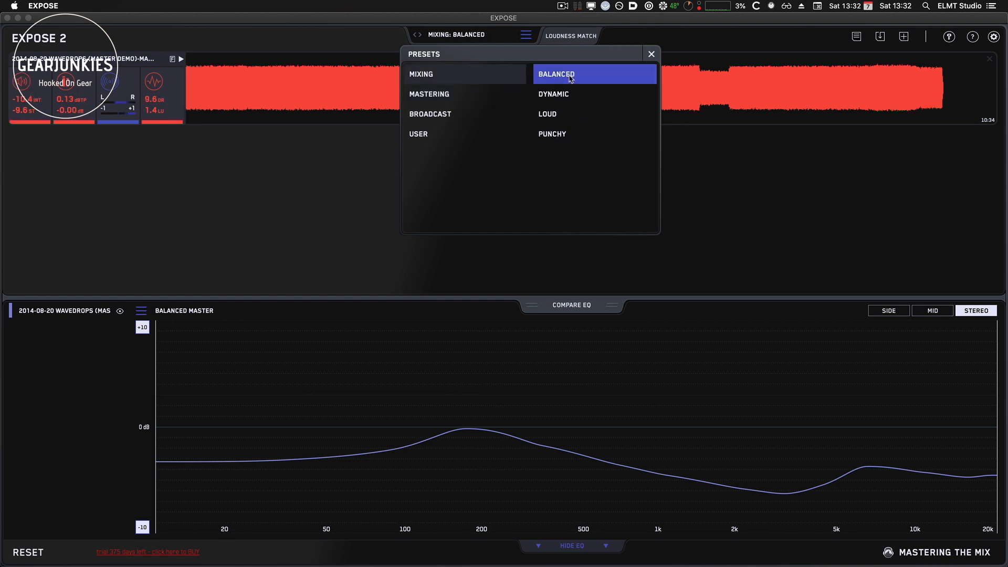
{"action": "left_click", "coordinate": [650, 53]}
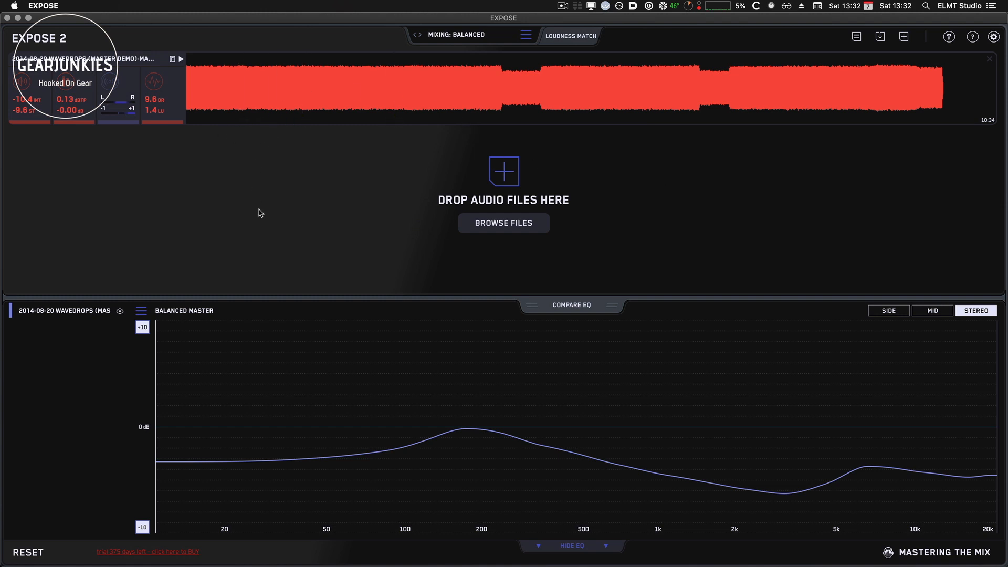
{"action": "mouse_move", "coordinate": [200, 240]}
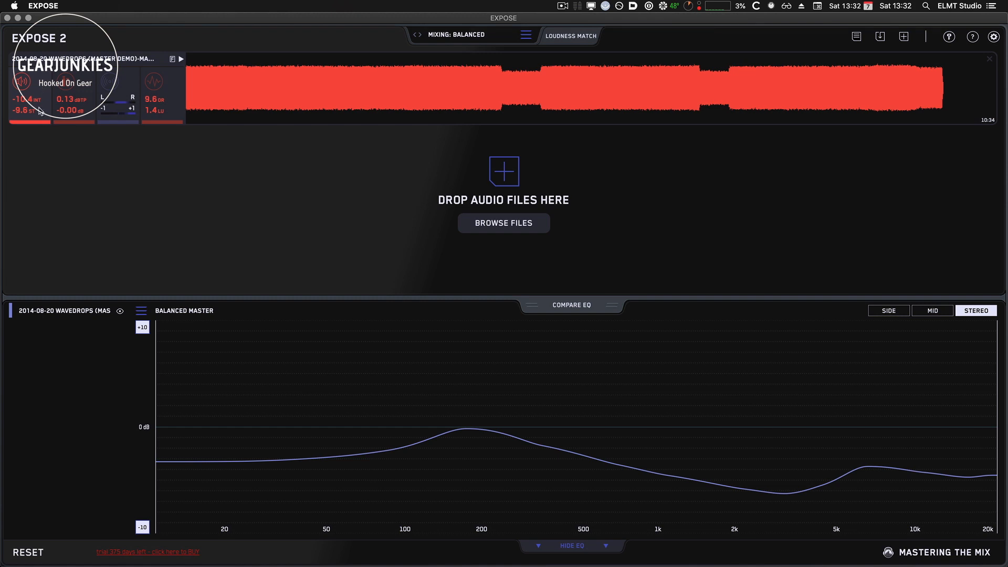
{"action": "mouse_move", "coordinate": [137, 158]}
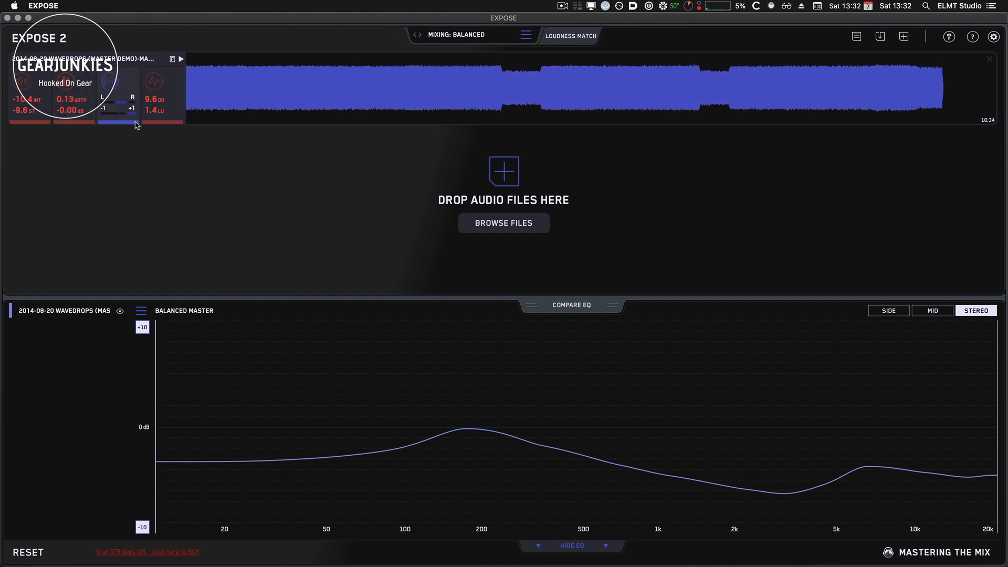
{"action": "mouse_move", "coordinate": [108, 105]}
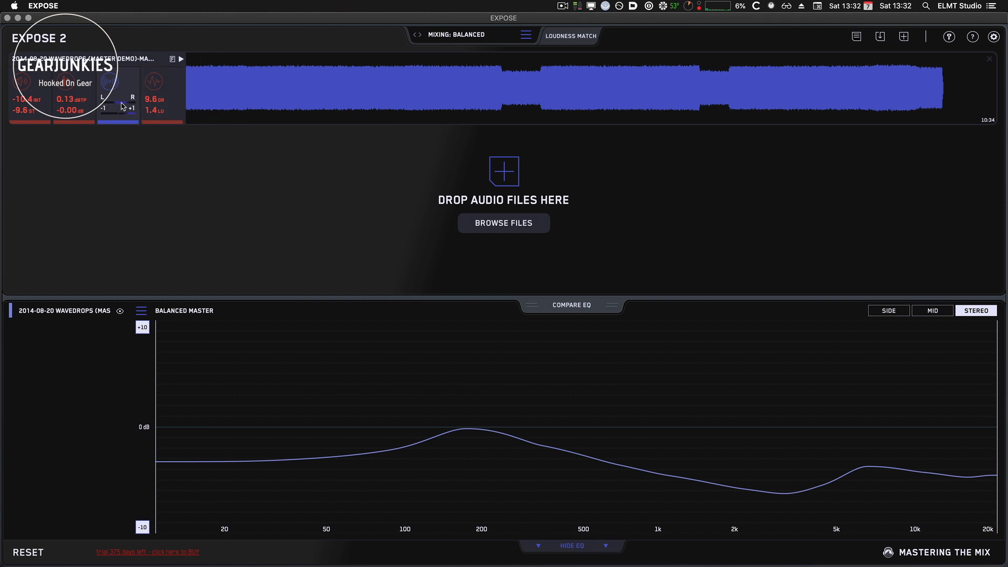
{"action": "mouse_move", "coordinate": [196, 132]}
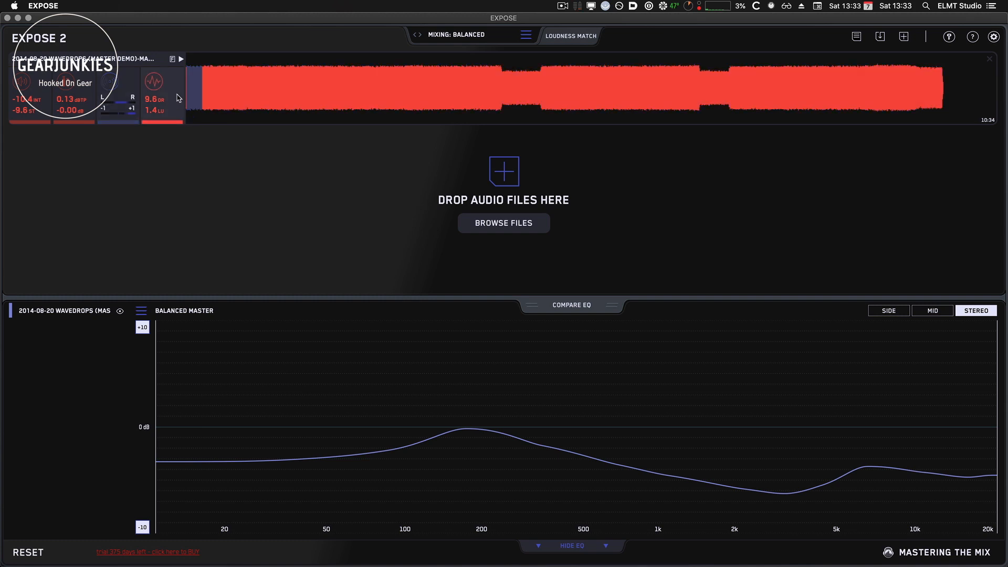
{"action": "left_click", "coordinate": [201, 97]}
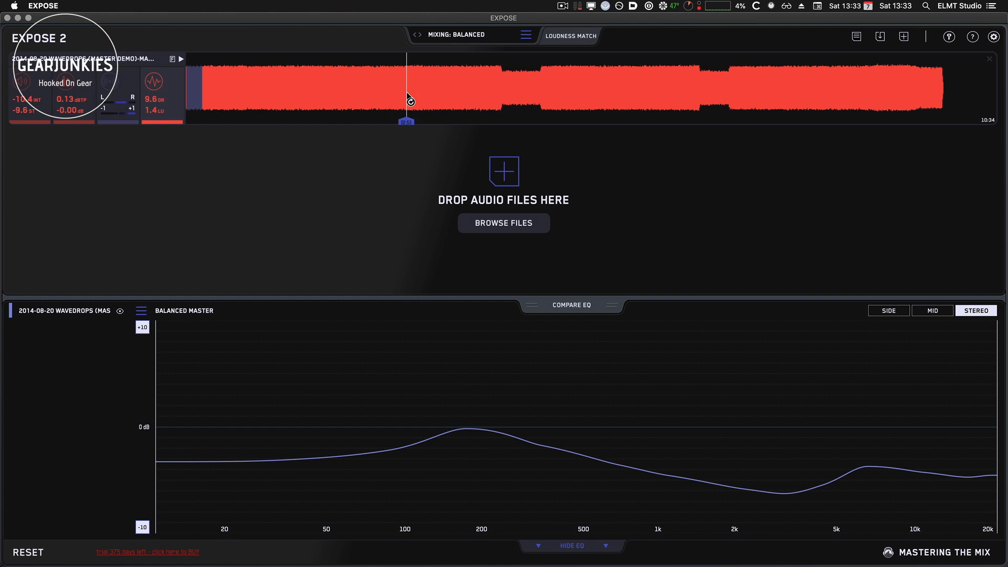
{"action": "mouse_move", "coordinate": [306, 201]}
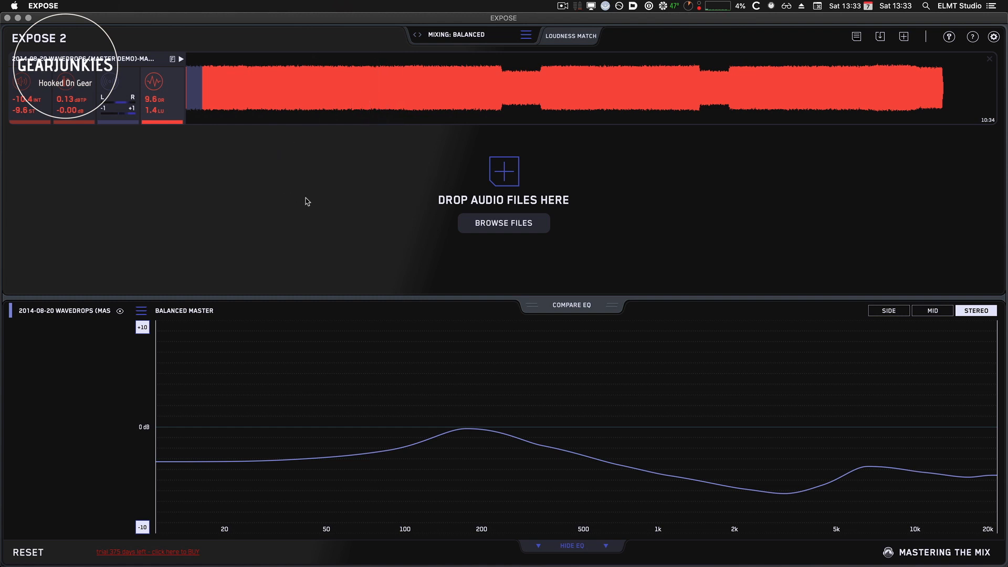
Step: Show the written loudness, peak, stereo and dynamics report for Wavedrops
{"action": "left_click", "coordinate": [527, 89]}
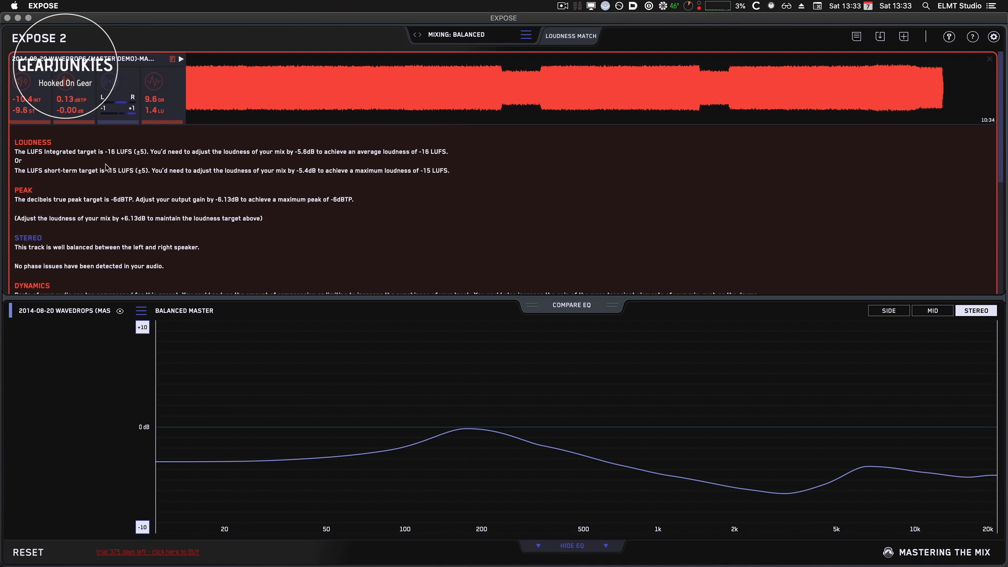
{"action": "mouse_move", "coordinate": [193, 154]}
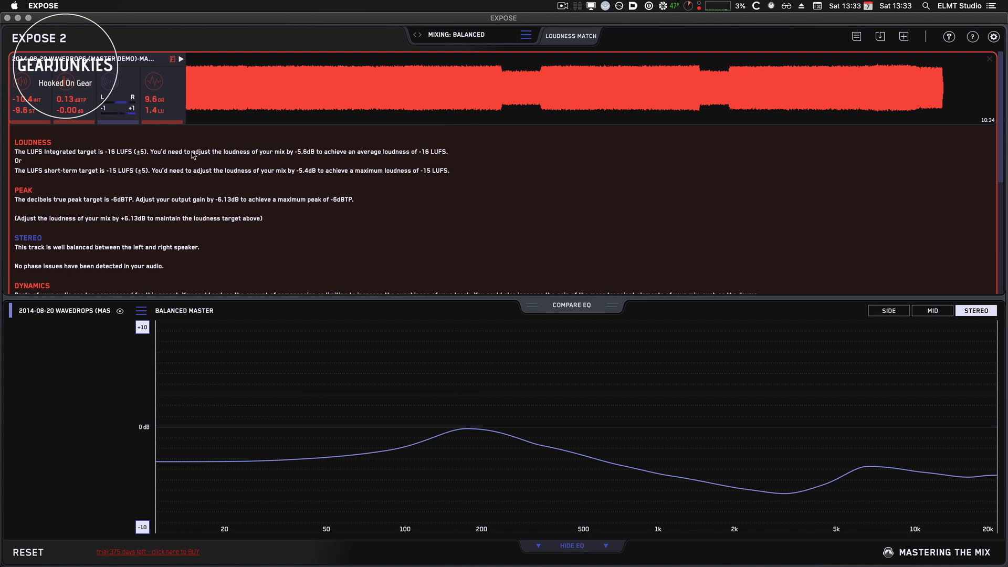
{"action": "mouse_move", "coordinate": [281, 159]}
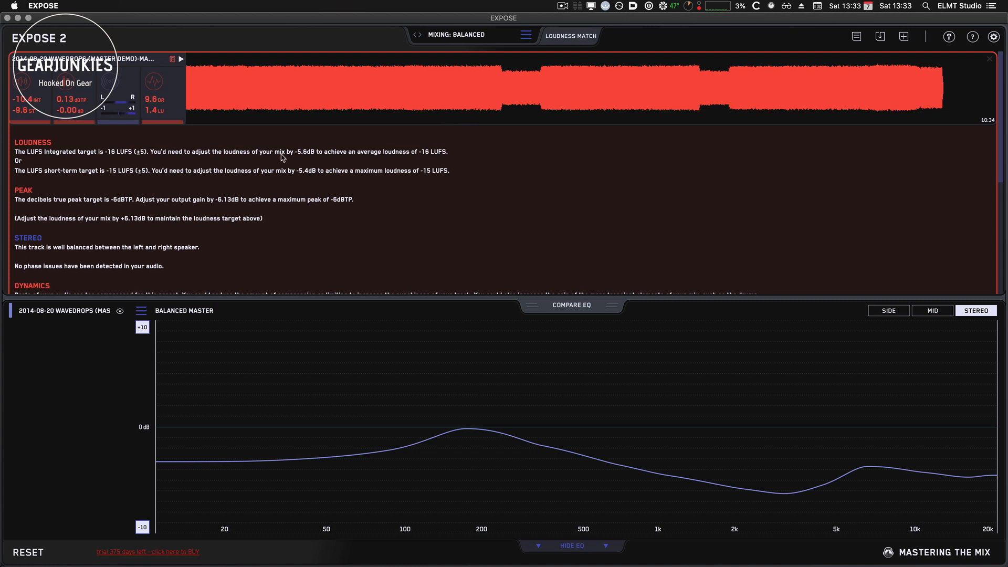
{"action": "mouse_move", "coordinate": [73, 224]}
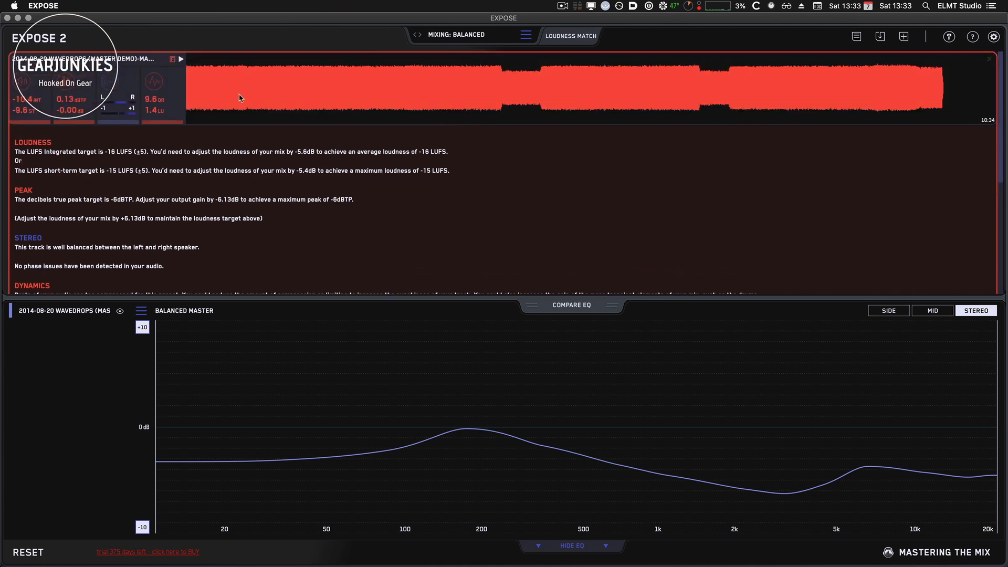
Step: Close the feedback and set the analysis target to Mastering: Spotify
{"action": "left_click", "coordinate": [526, 35]}
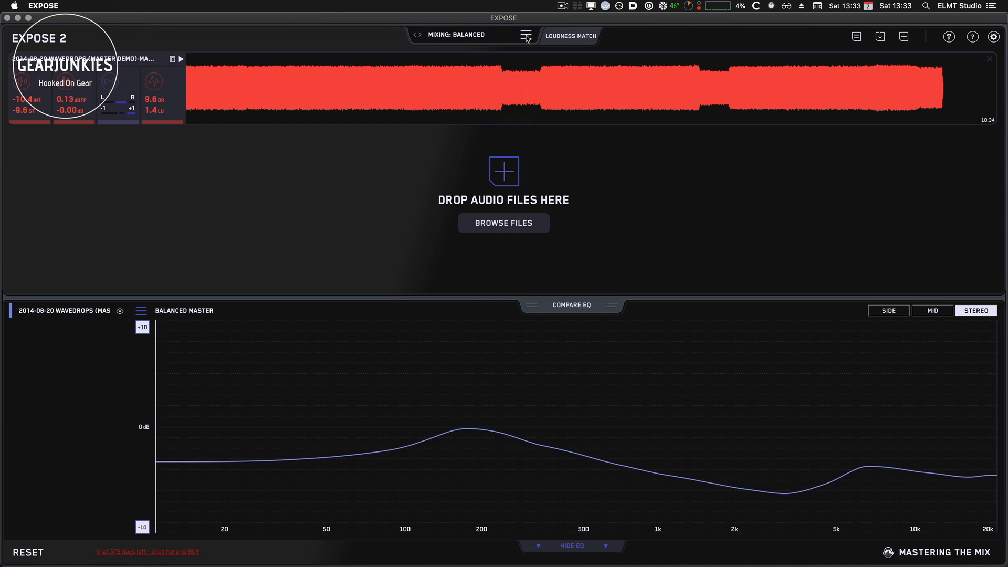
{"action": "left_click", "coordinate": [526, 34]}
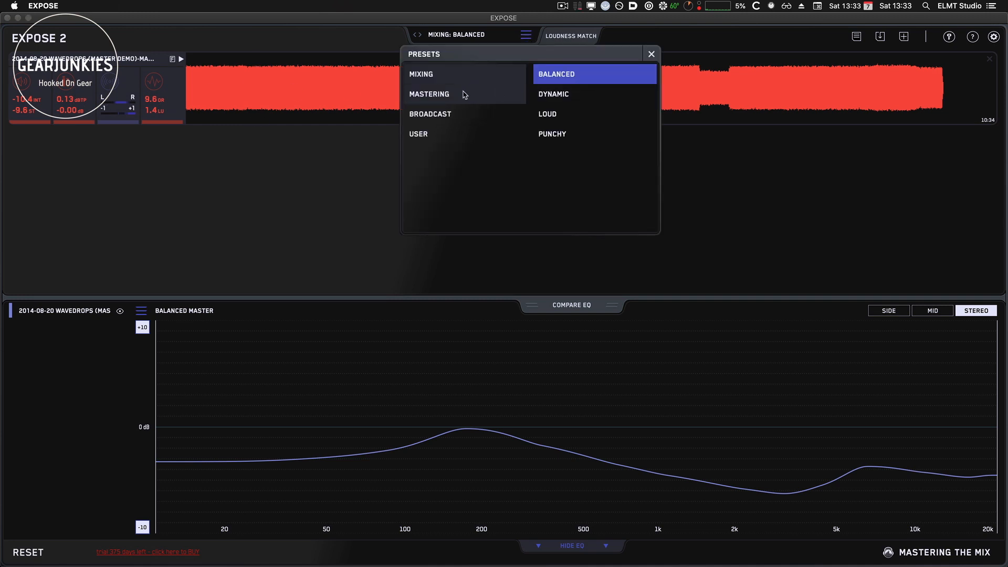
{"action": "left_click", "coordinate": [429, 94]}
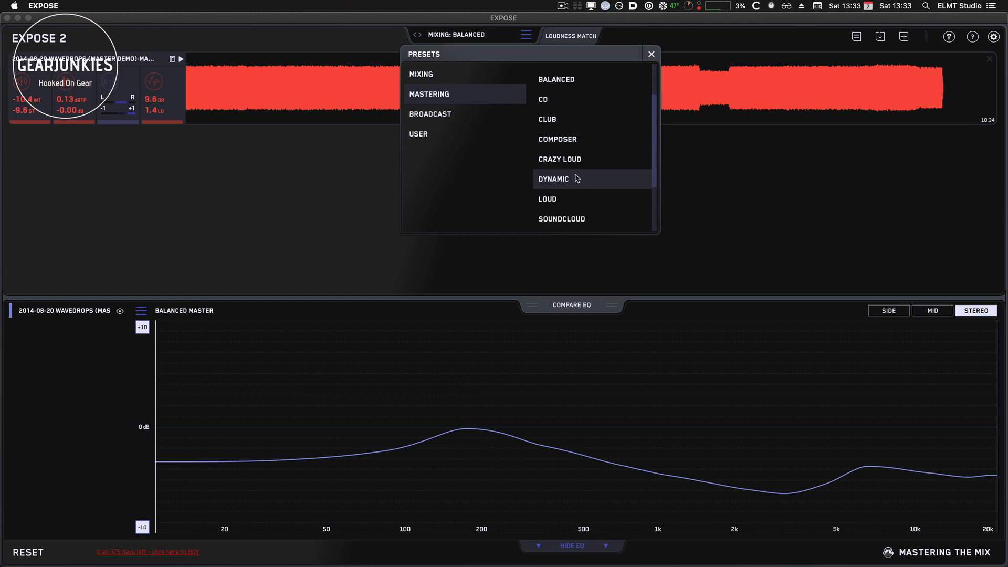
{"action": "scroll", "scroll_direction": "down", "scroll_amount": 3}
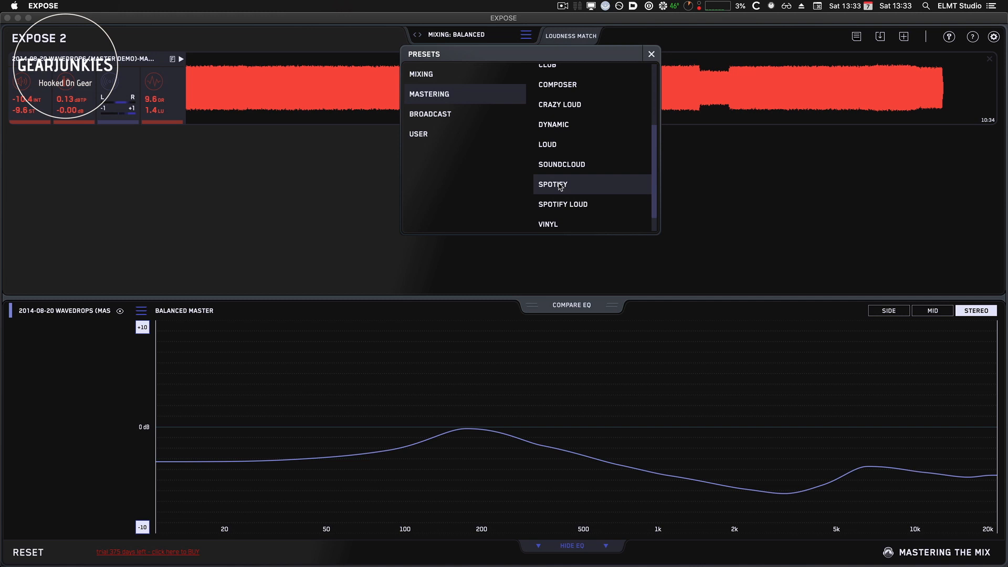
{"action": "left_click", "coordinate": [552, 184]}
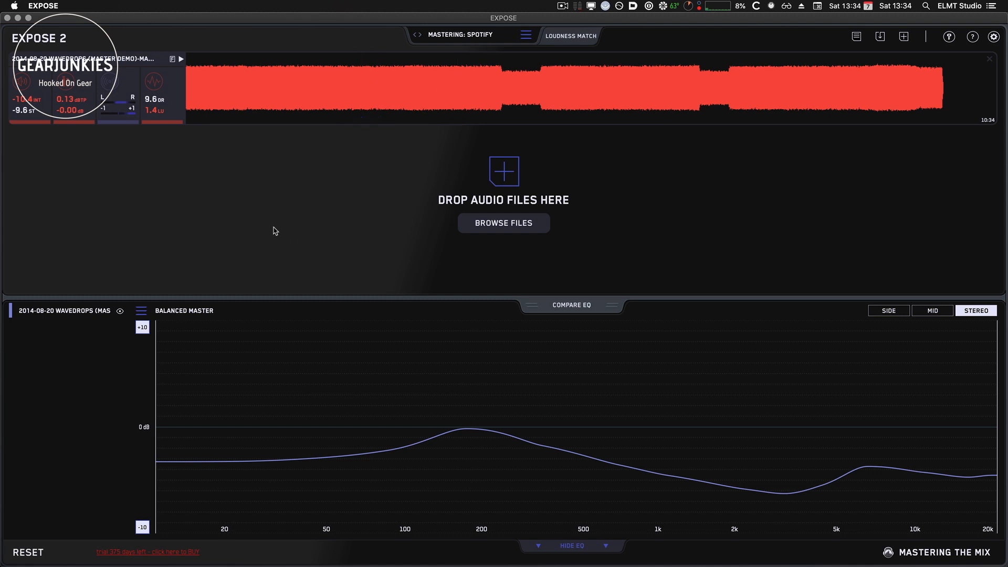
{"action": "mouse_move", "coordinate": [378, 190]}
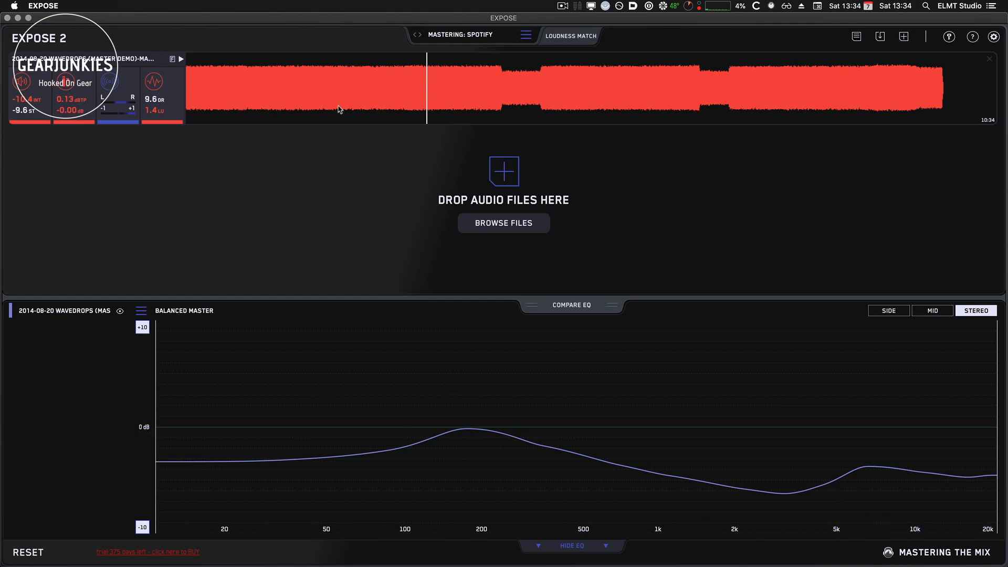
Step: Play the Wavedrops master from a position past its midpoint
{"action": "left_click", "coordinate": [315, 90]}
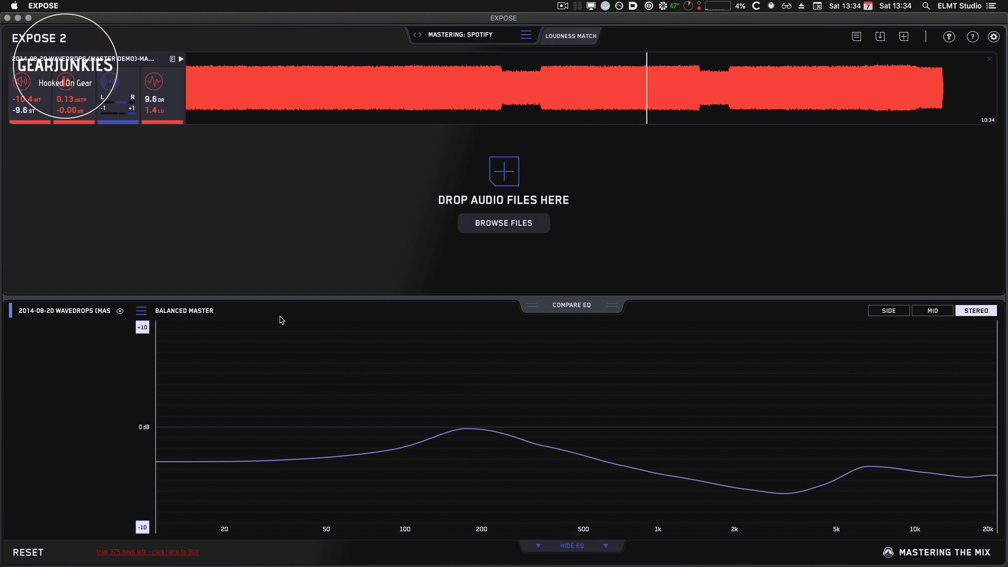
{"action": "mouse_move", "coordinate": [100, 379]}
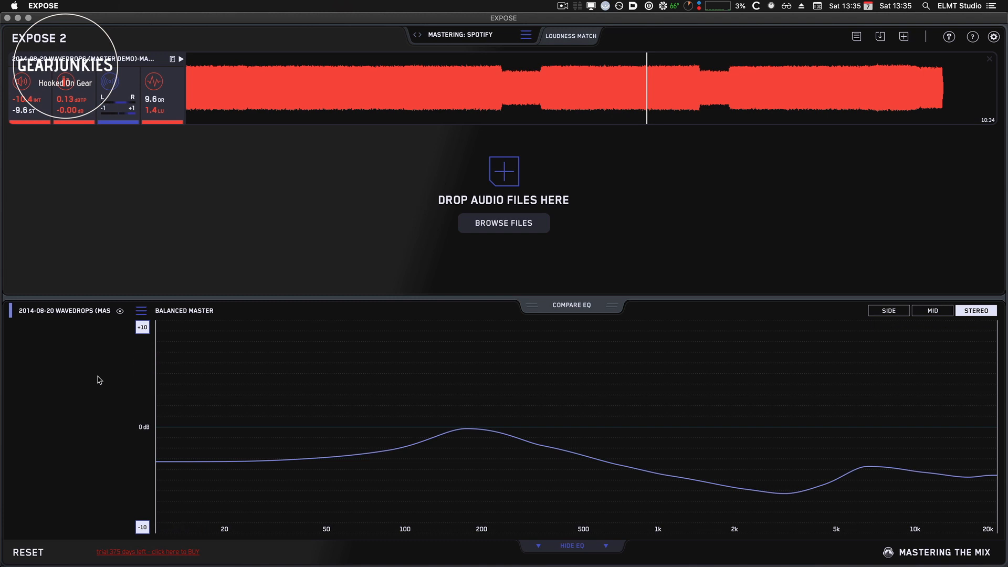
{"action": "mouse_move", "coordinate": [71, 381]}
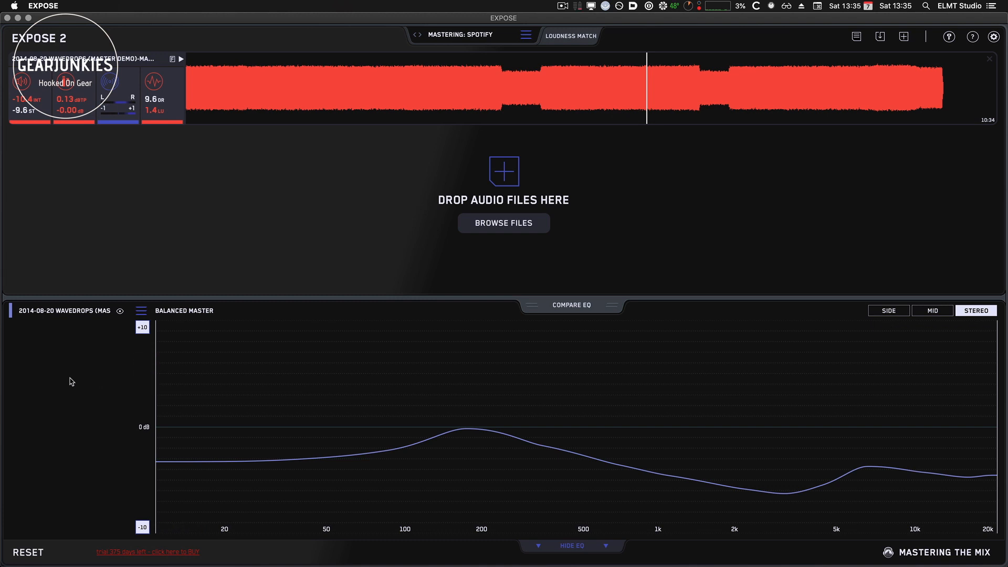
{"action": "mouse_move", "coordinate": [160, 313]}
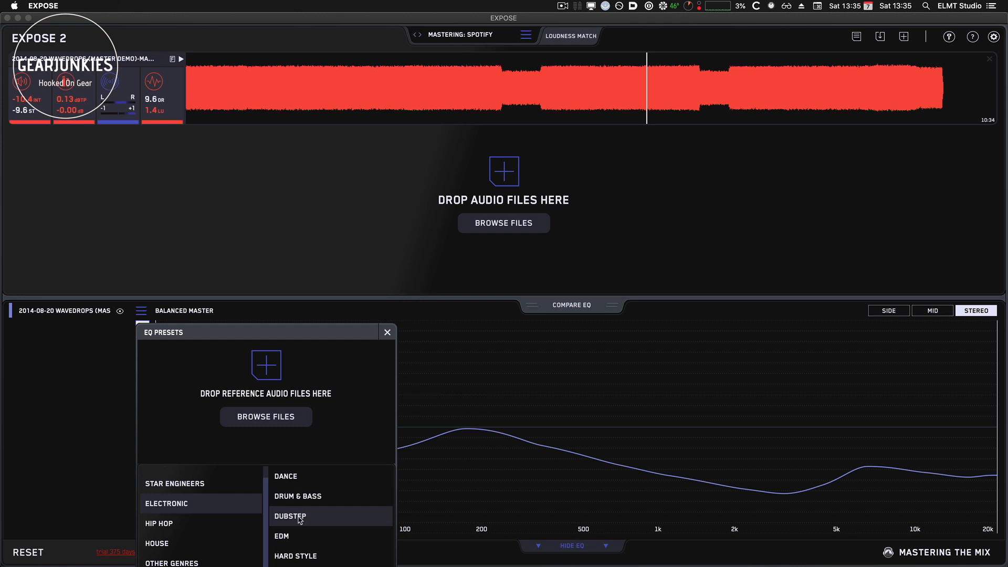
{"action": "mouse_move", "coordinate": [285, 475]}
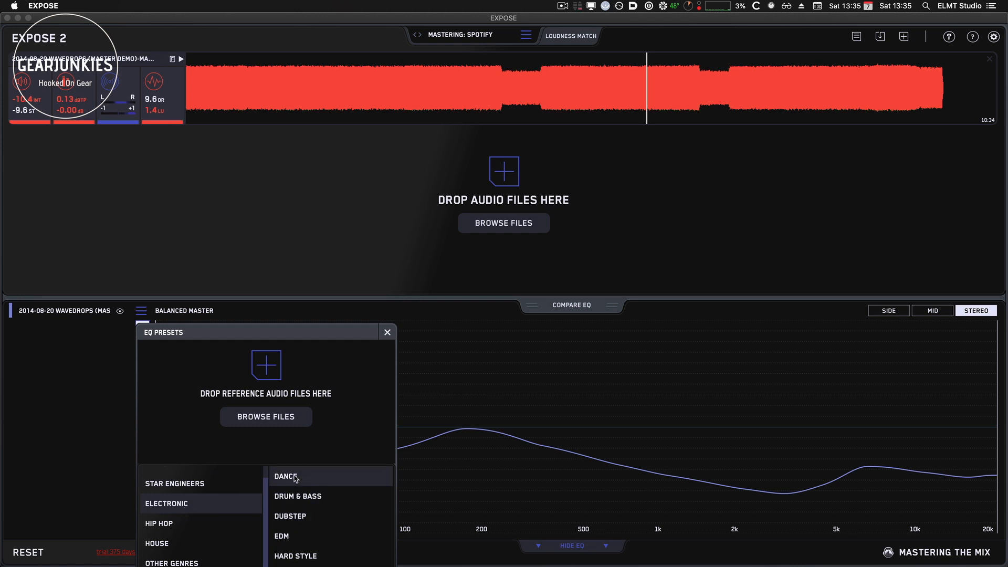
Step: Set the EQ comparison target to the Electronic Dubstep preset
{"action": "left_click", "coordinate": [290, 515]}
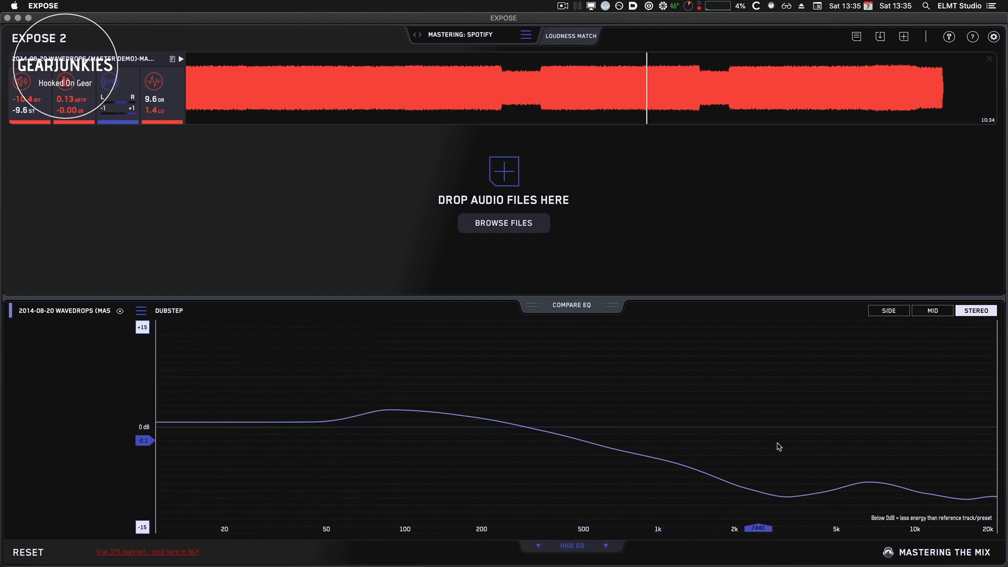
{"action": "mouse_move", "coordinate": [113, 354]}
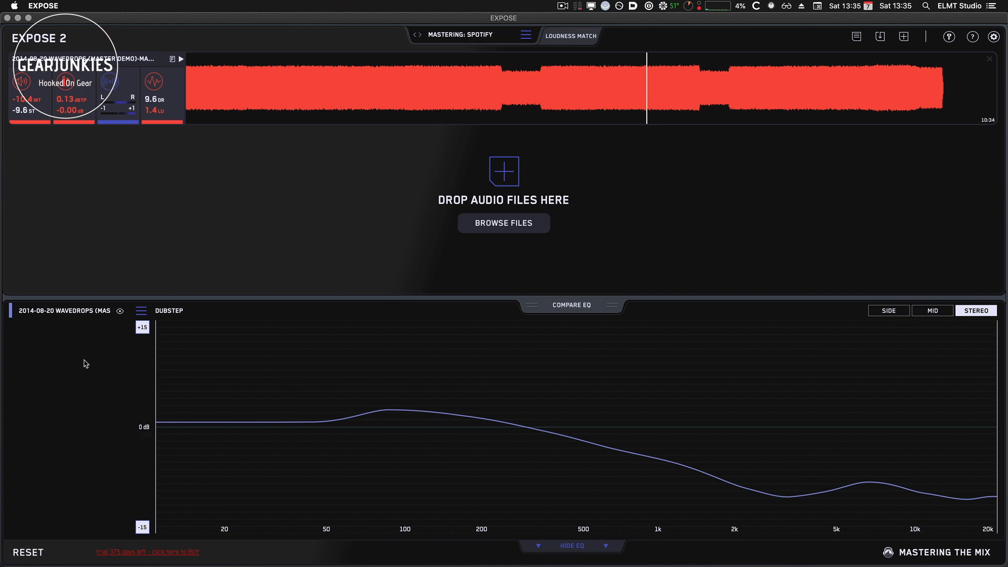
{"action": "mouse_move", "coordinate": [76, 361]}
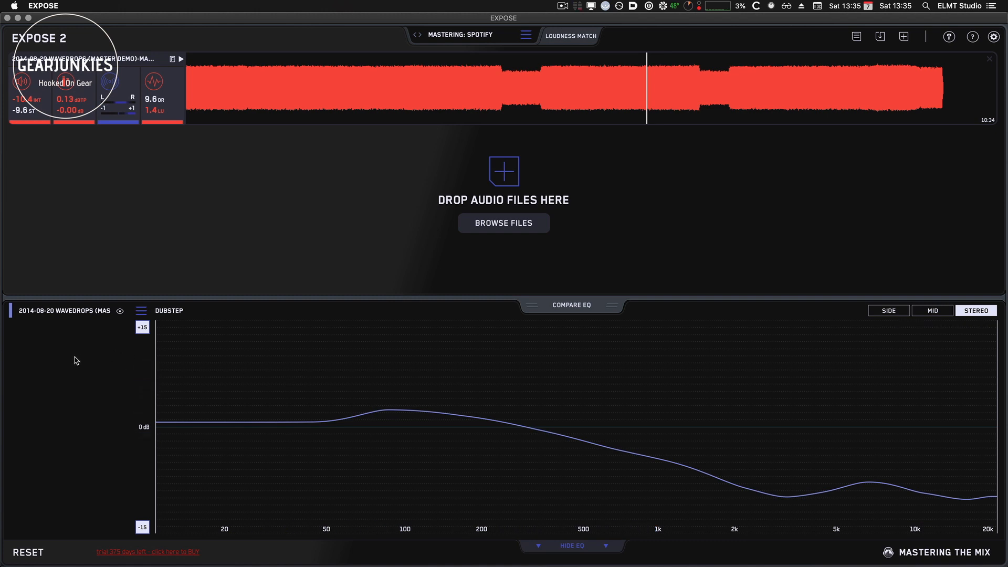
{"action": "mouse_move", "coordinate": [141, 315]}
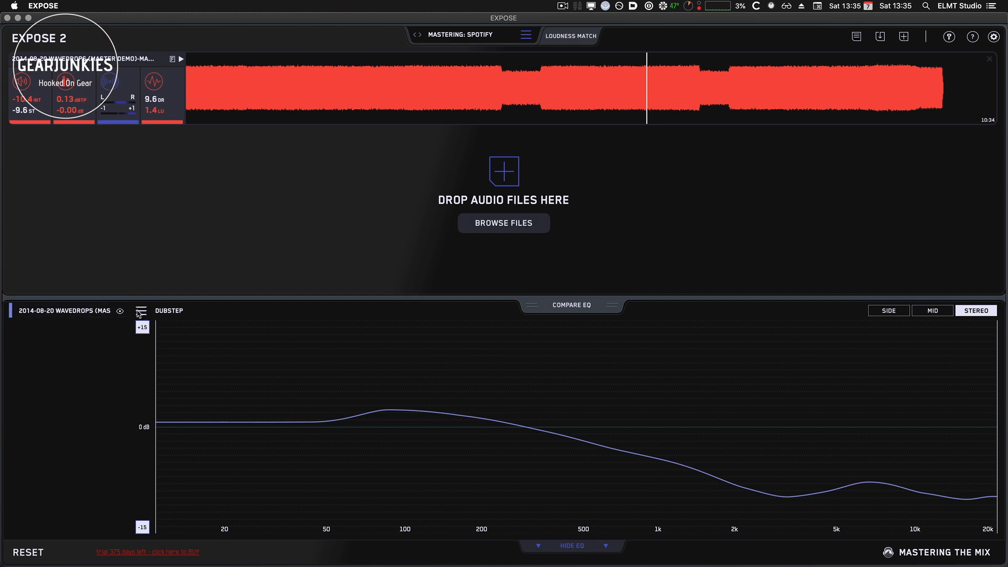
Step: Analyse Coffee And Biscuits.wav as reference and compare the EQ against Reference Track
{"action": "left_click", "coordinate": [140, 311]}
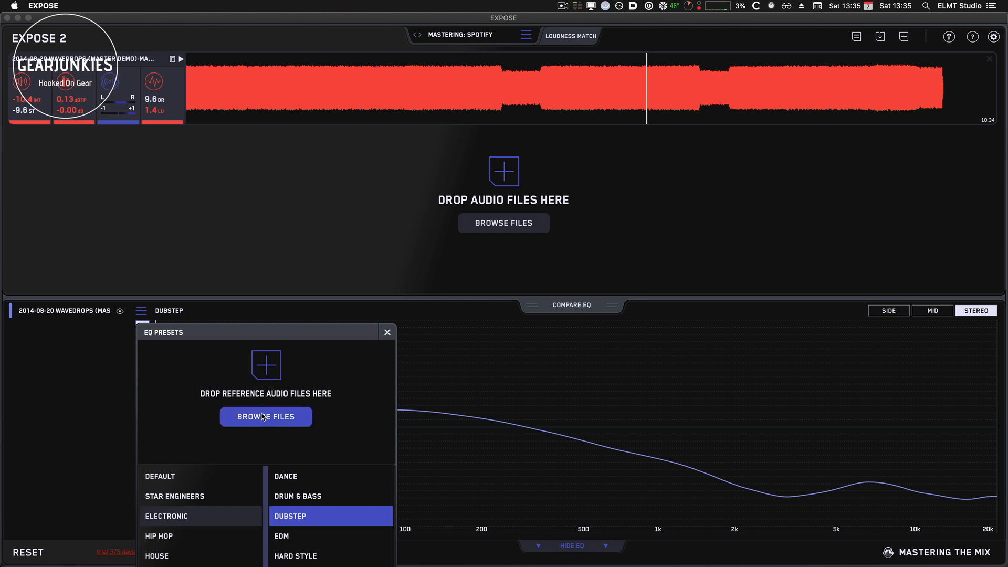
{"action": "left_click", "coordinate": [266, 417]}
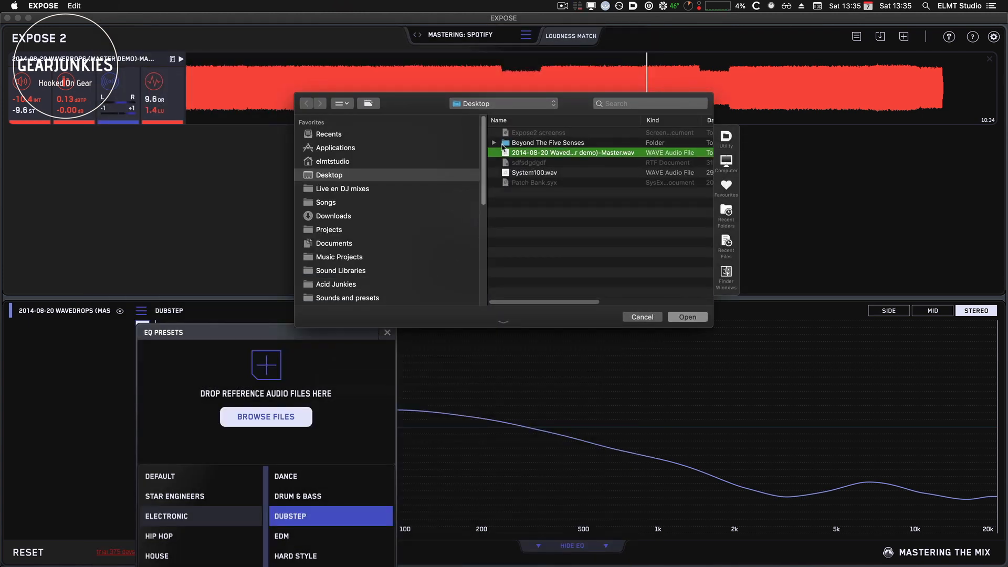
{"action": "left_click", "coordinate": [494, 142]}
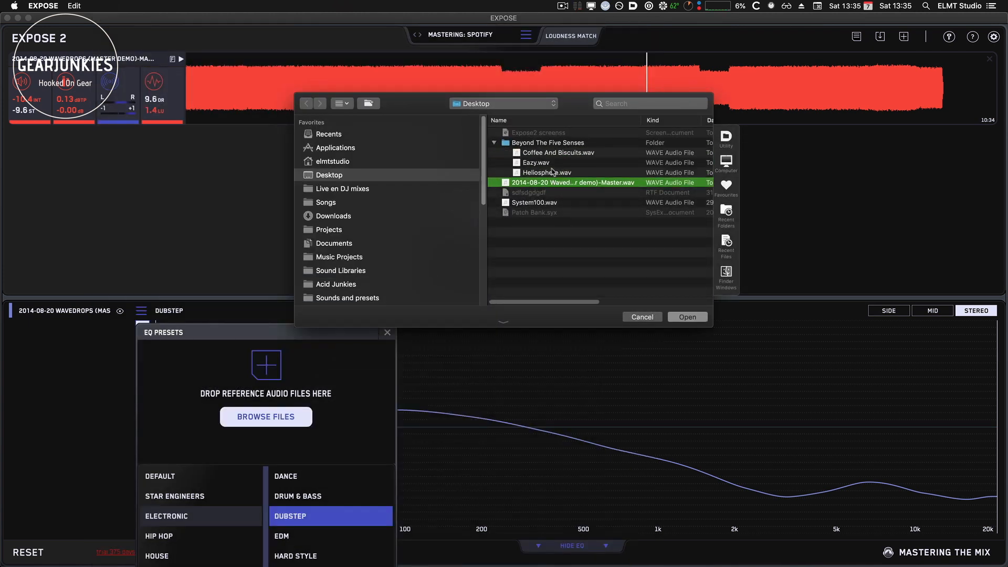
{"action": "left_click", "coordinate": [557, 152]}
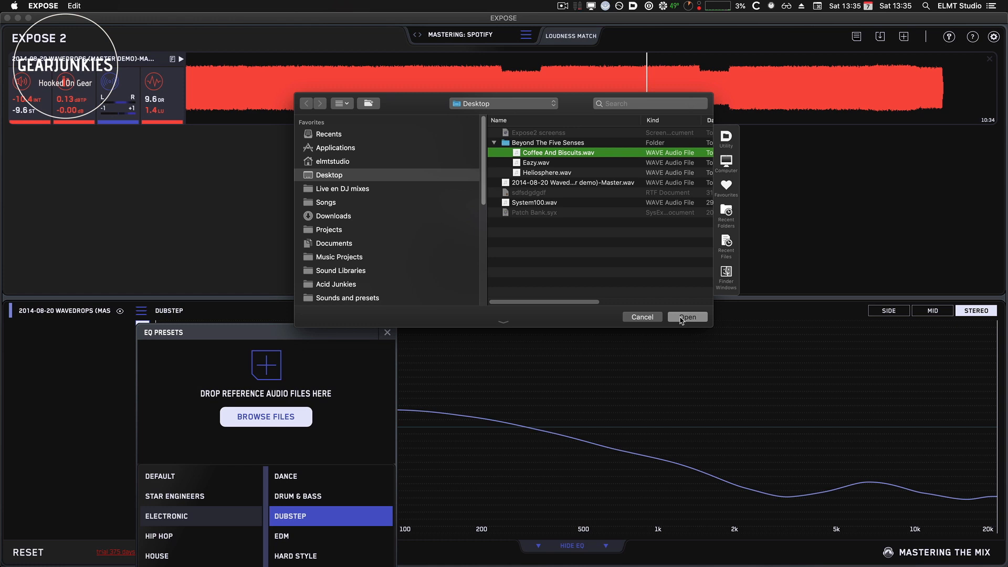
{"action": "left_click", "coordinate": [686, 316]}
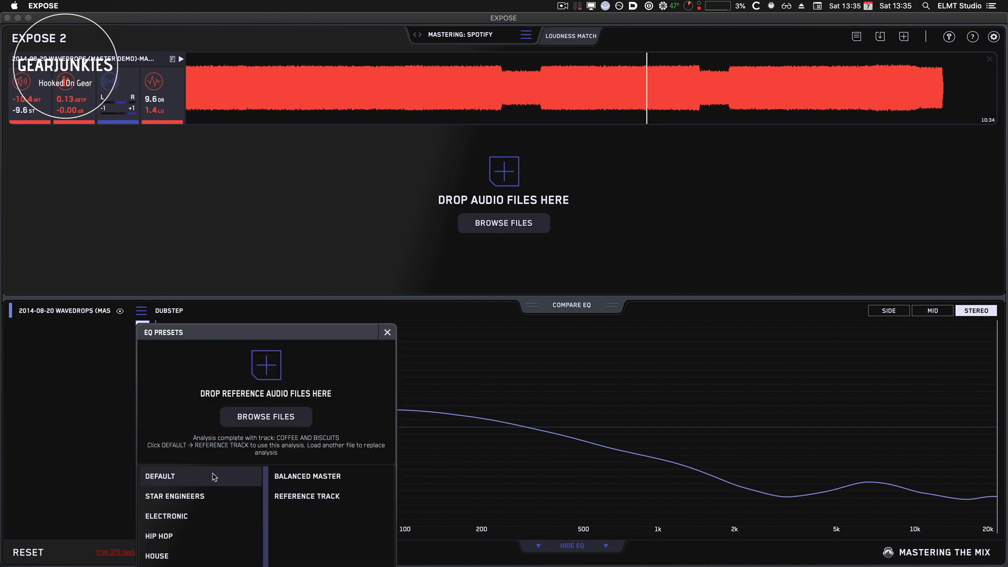
{"action": "left_click", "coordinate": [307, 496]}
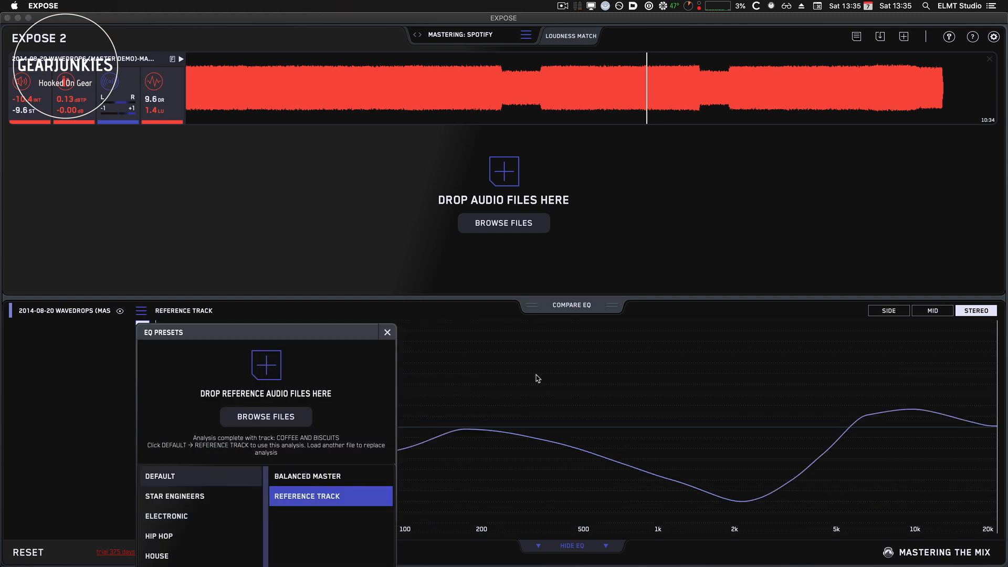
Step: Dismiss the EQ Presets panel, keeping the Reference Track comparison
{"action": "left_click", "coordinate": [387, 332]}
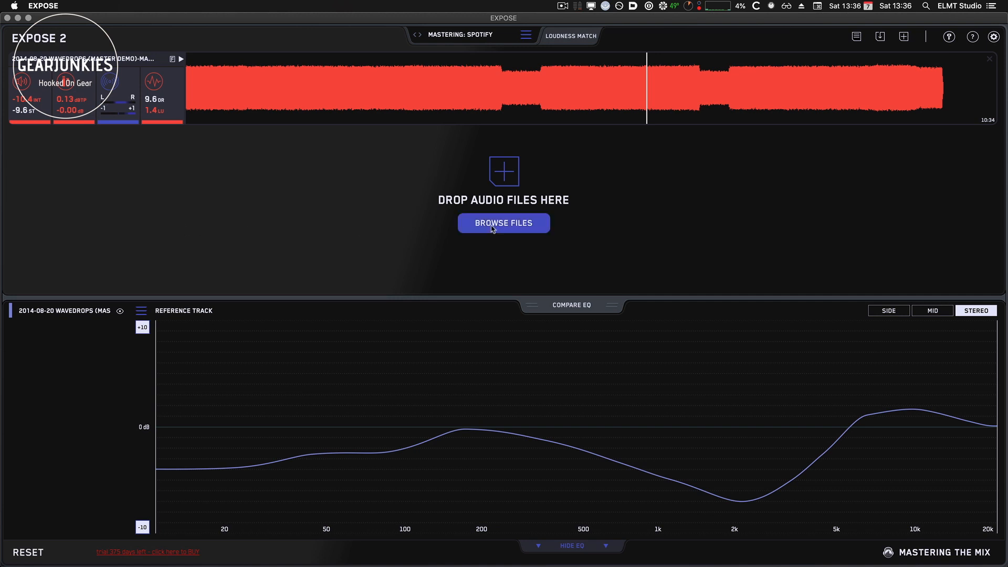
Step: Load Heliosphere.wav from Beyond The Five Senses as a second analysed track
{"action": "left_click", "coordinate": [503, 223]}
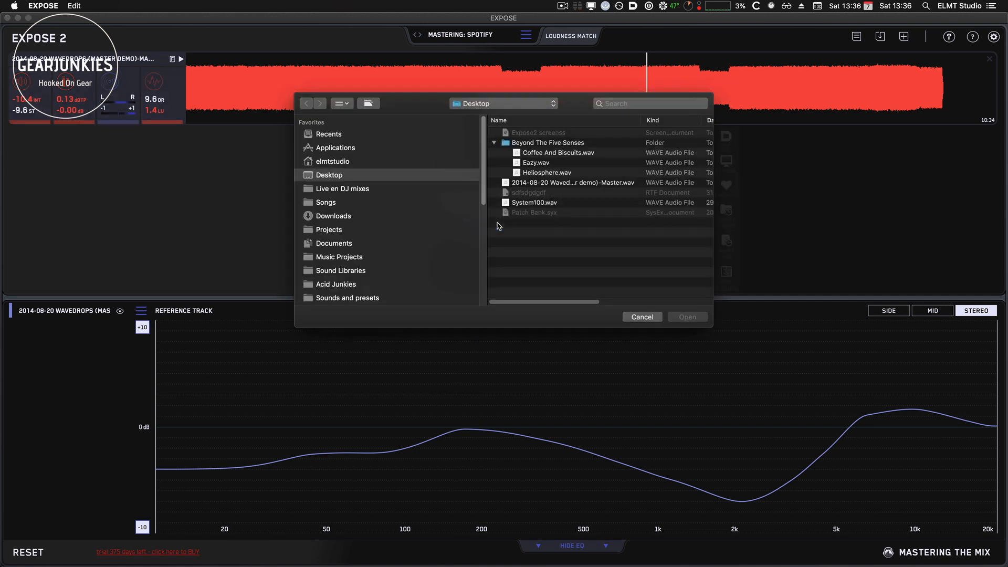
{"action": "left_click", "coordinate": [572, 182]}
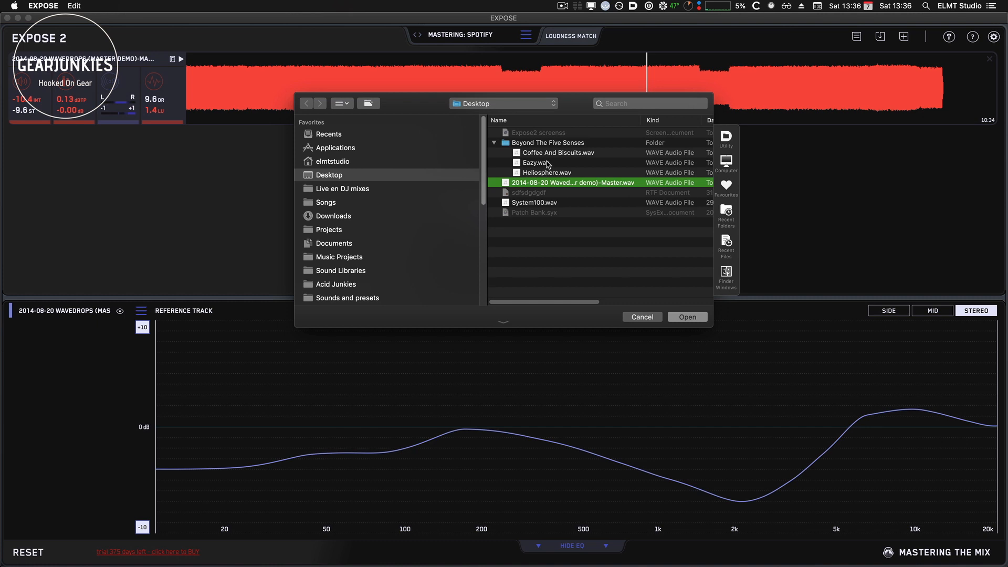
{"action": "left_click", "coordinate": [547, 173]}
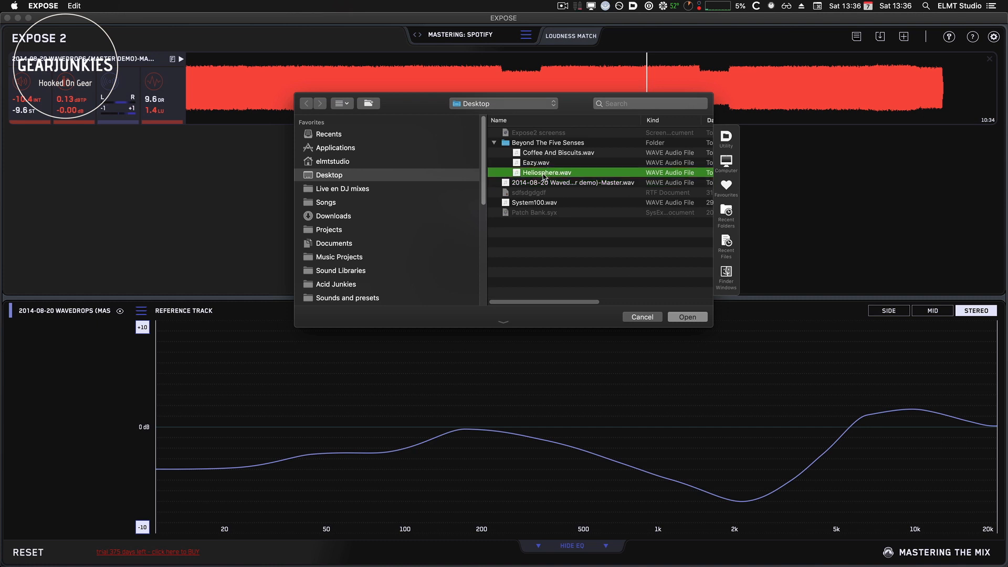
{"action": "left_click", "coordinate": [687, 316]}
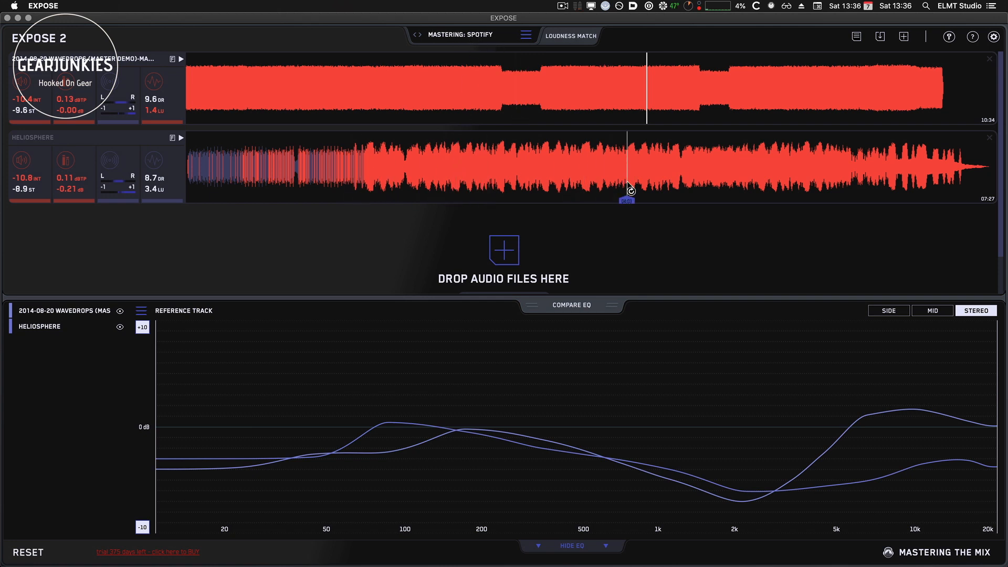
{"action": "mouse_move", "coordinate": [521, 289]}
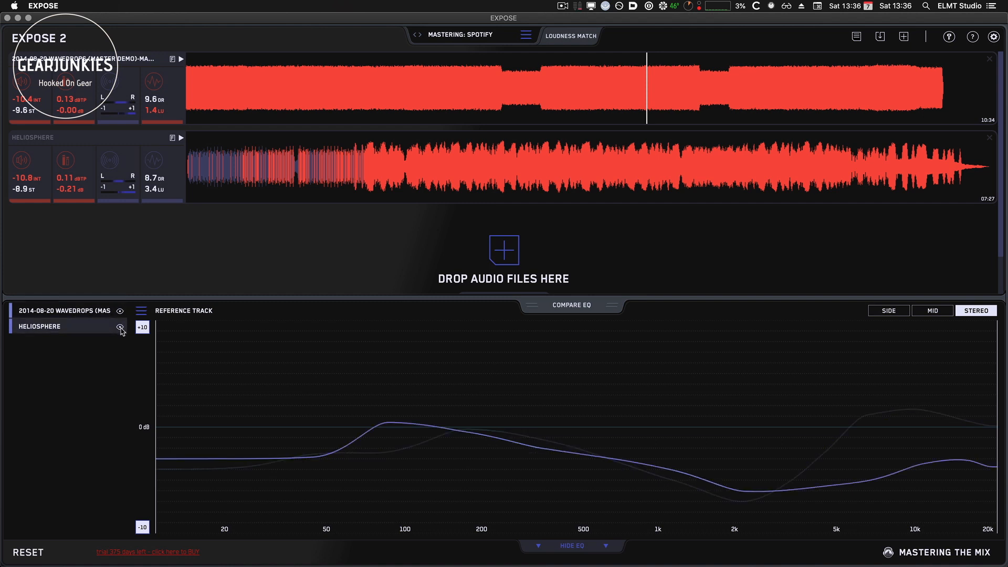
Step: Hide the Heliosphere EQ curve and audition Wavedrops and Heliosphere at matching points
{"action": "left_click", "coordinate": [119, 327]}
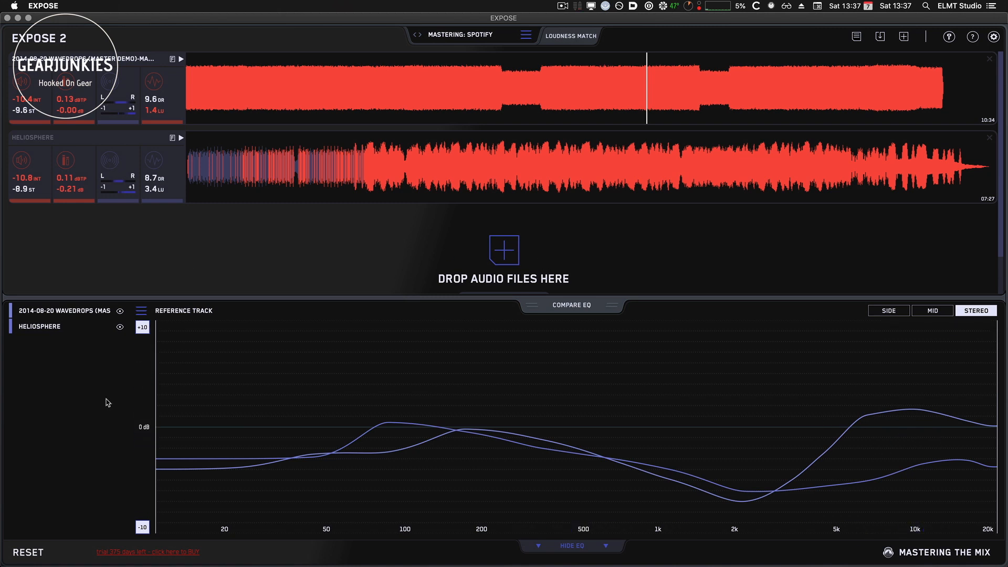
{"action": "mouse_move", "coordinate": [118, 397]}
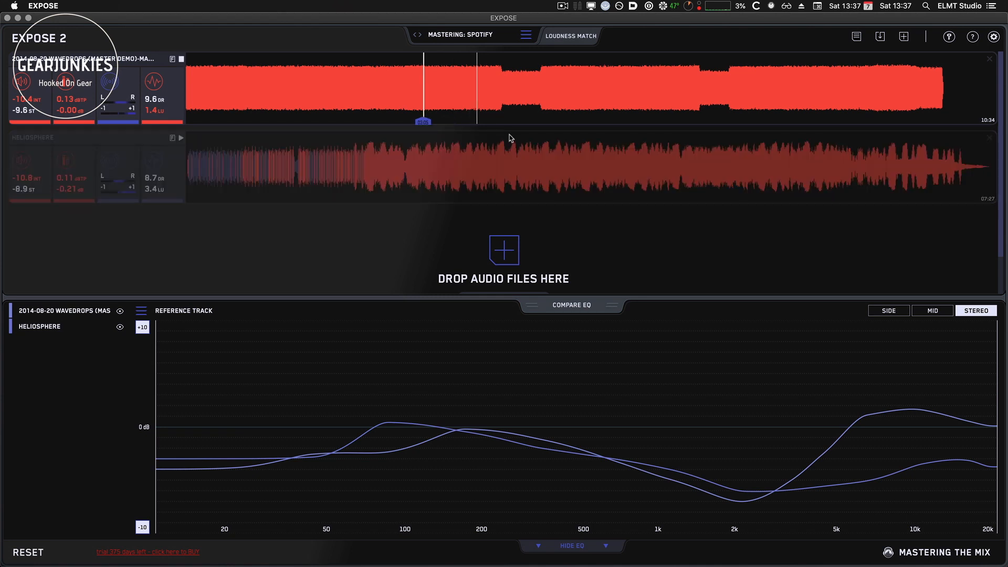
{"action": "left_click", "coordinate": [592, 89]}
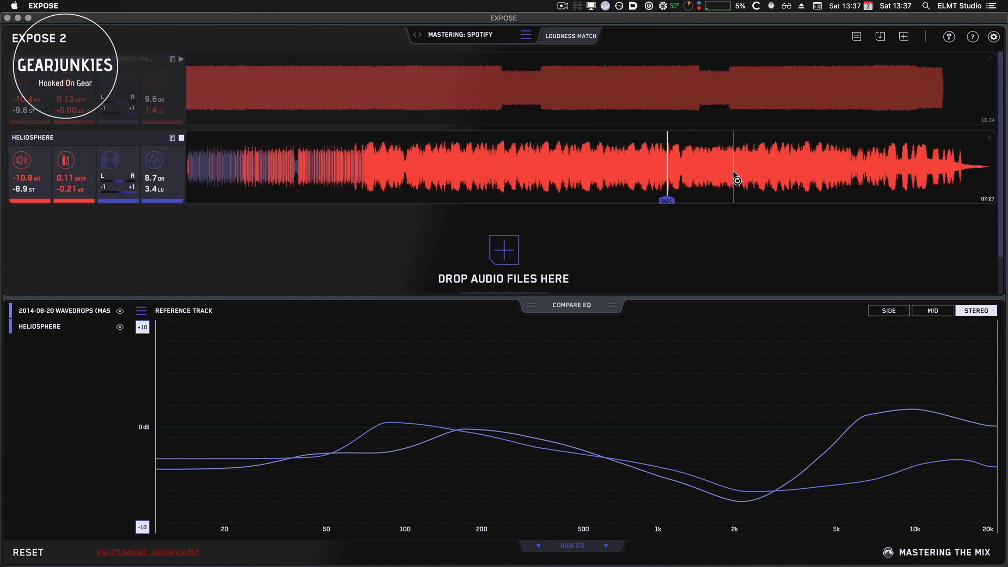
{"action": "left_click", "coordinate": [439, 164]}
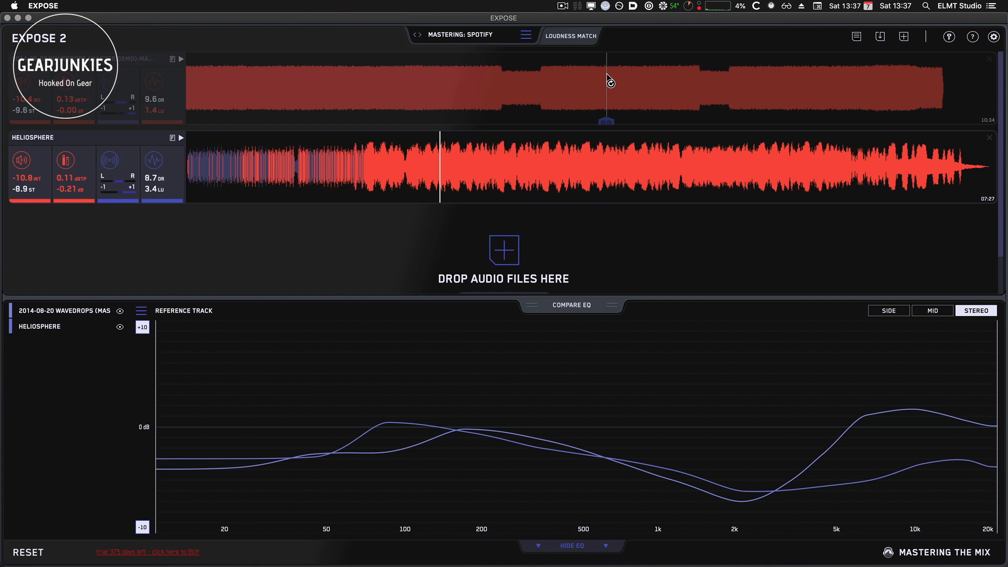
Step: Turn on Loudness Match and re-audition Wavedrops, then switch back to Heliosphere
{"action": "left_click", "coordinate": [570, 36]}
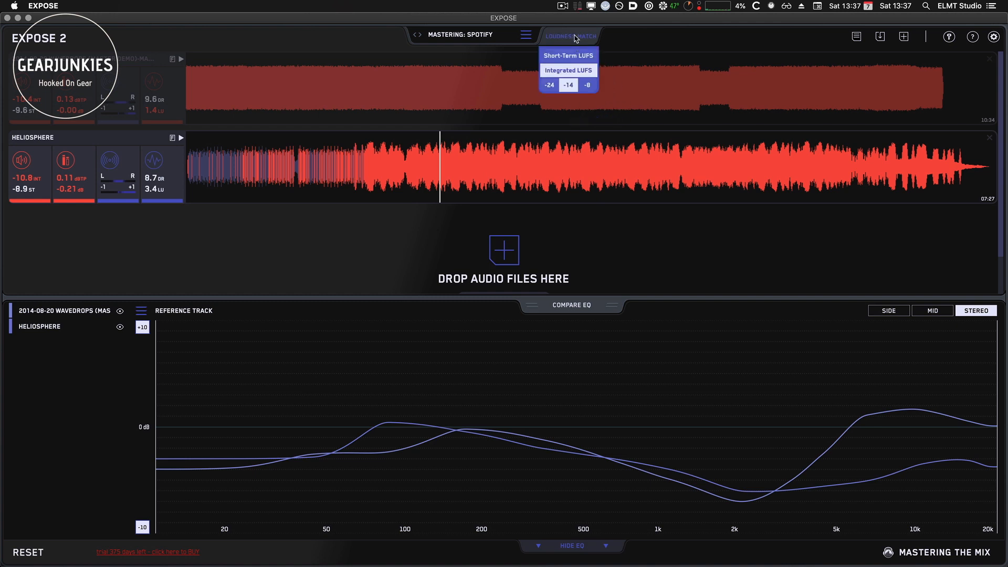
{"action": "mouse_move", "coordinate": [572, 38]}
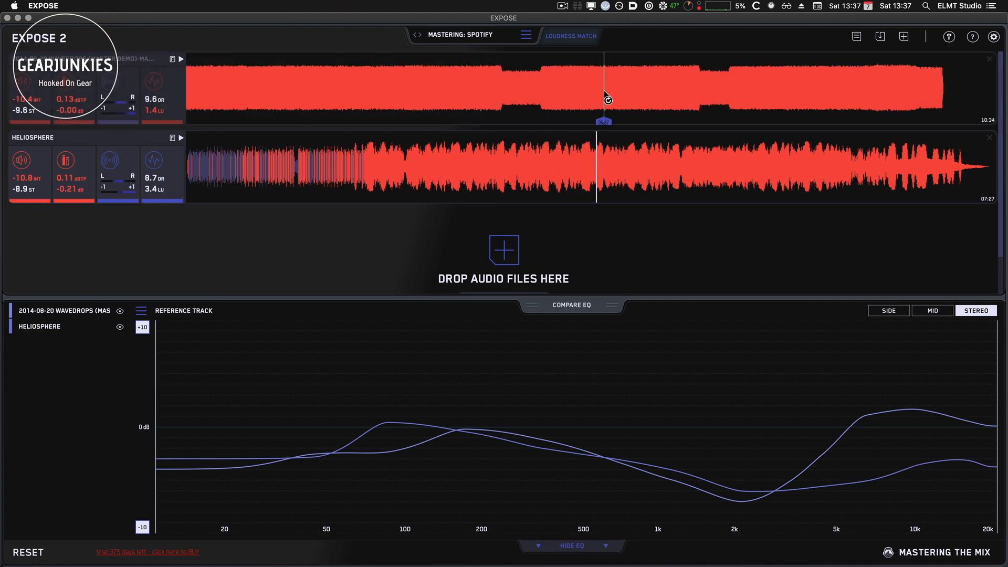
{"action": "left_click", "coordinate": [614, 177]}
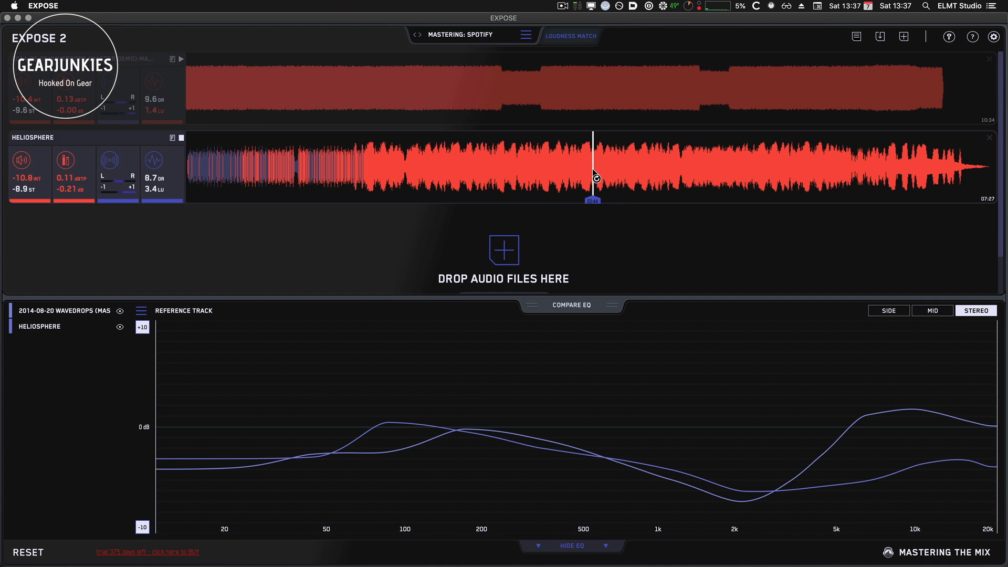
{"action": "left_click", "coordinate": [441, 164]}
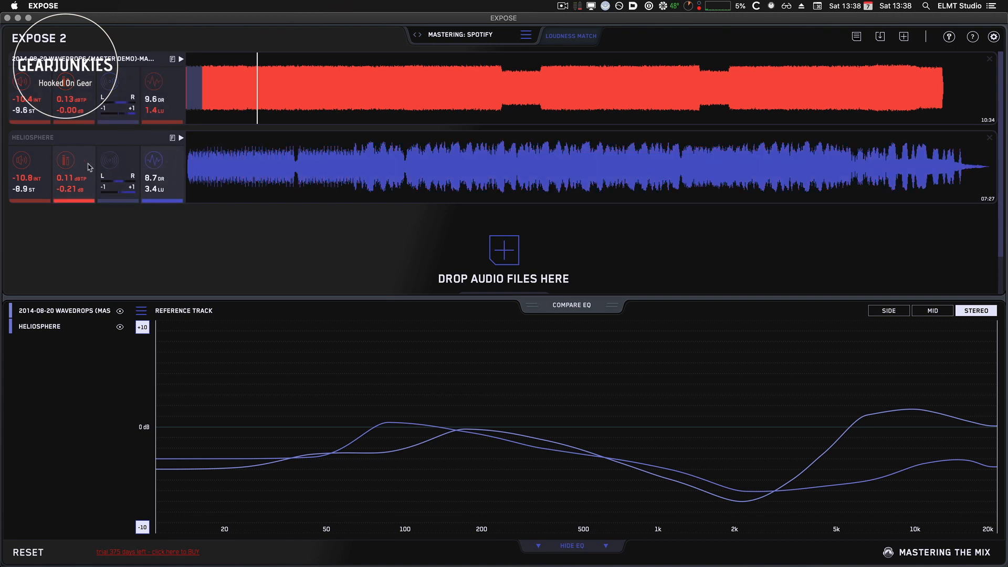
{"action": "mouse_move", "coordinate": [172, 58]}
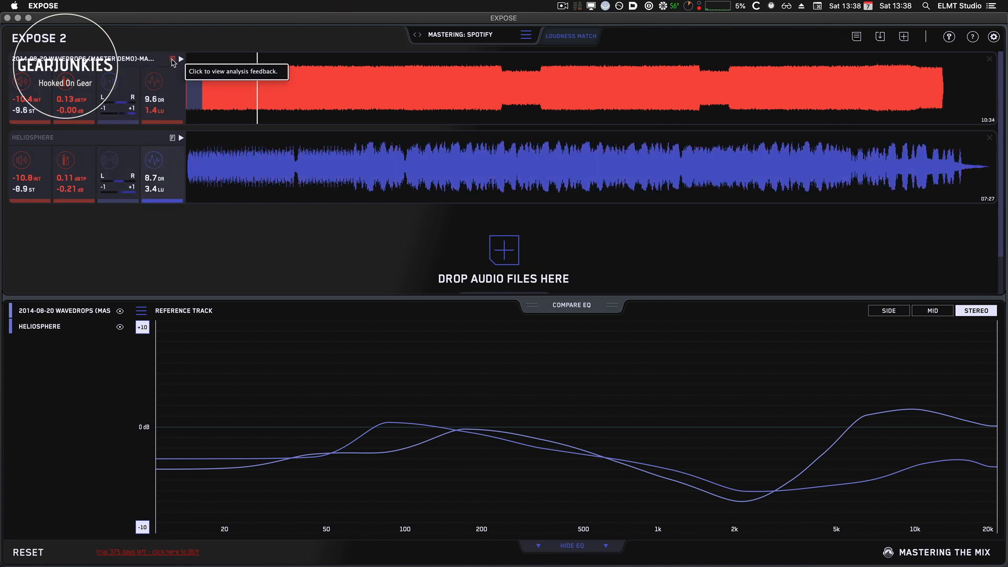
Step: Show Wavedrops' written feedback on loudness, peak, stereo and dynamics for Spotify
{"action": "left_click", "coordinate": [181, 59]}
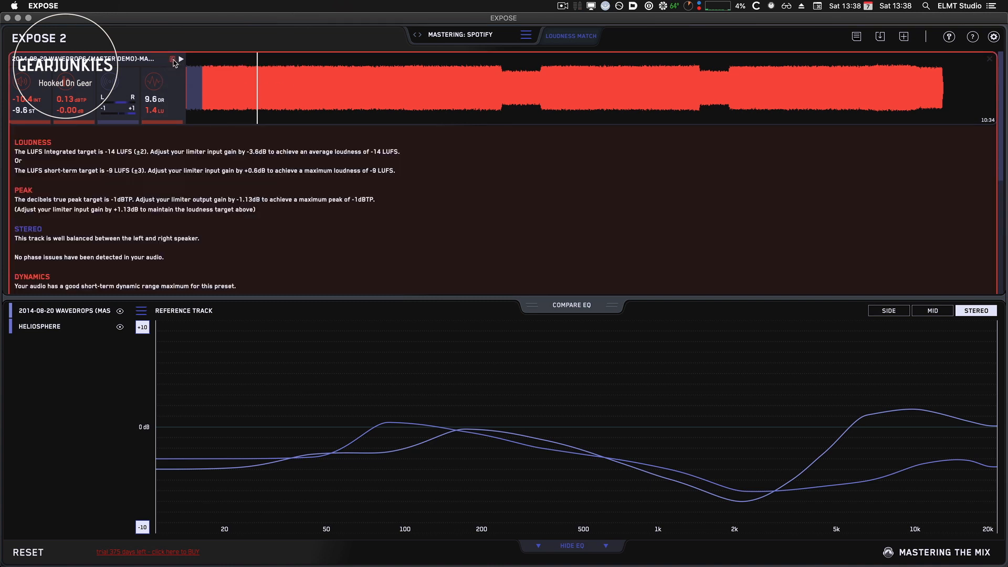
{"action": "mouse_move", "coordinate": [50, 284]}
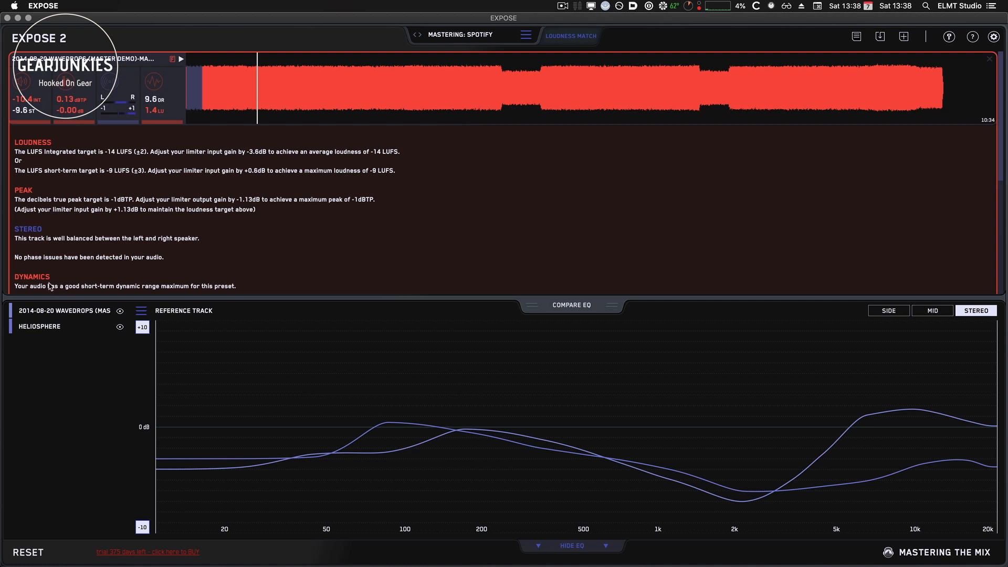
{"action": "mouse_move", "coordinate": [179, 215]}
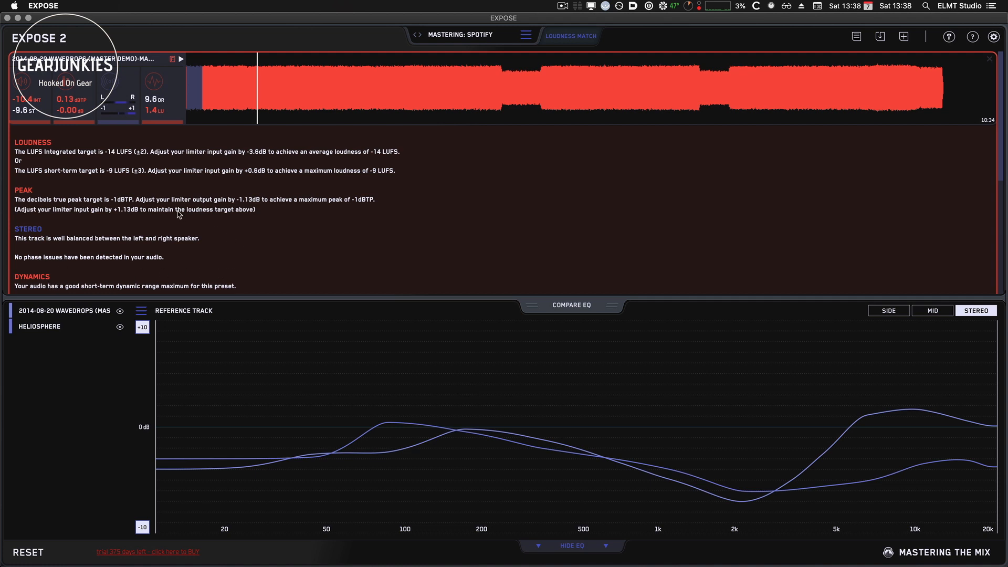
{"action": "mouse_move", "coordinate": [117, 166]}
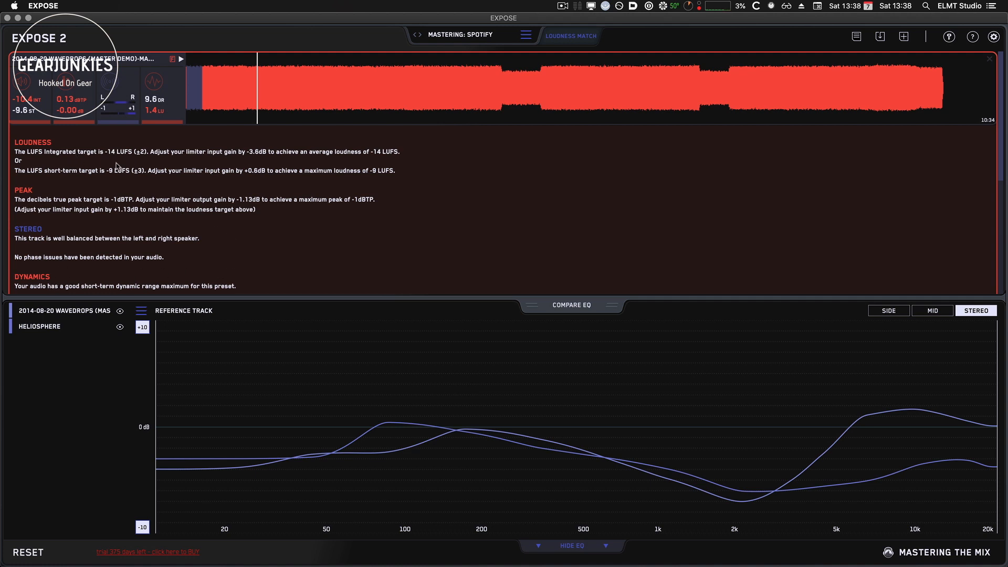
{"action": "mouse_move", "coordinate": [172, 61]}
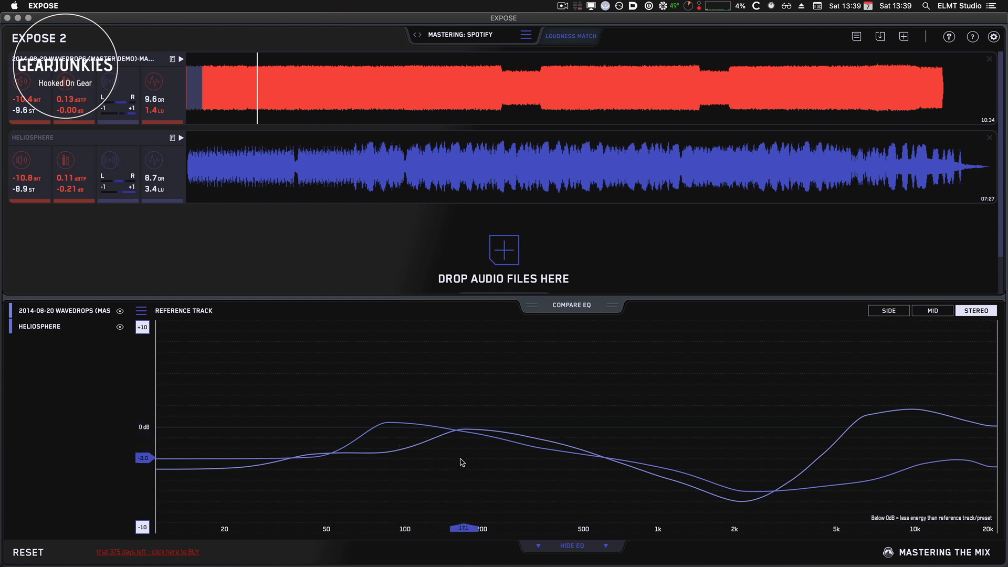
{"action": "mouse_move", "coordinate": [873, 423]}
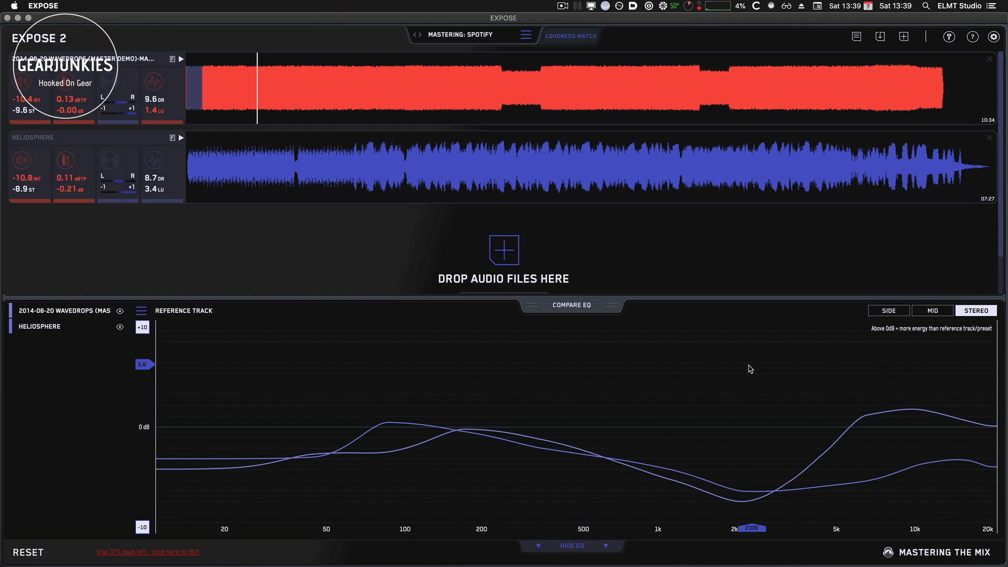
{"action": "mouse_move", "coordinate": [750, 364]}
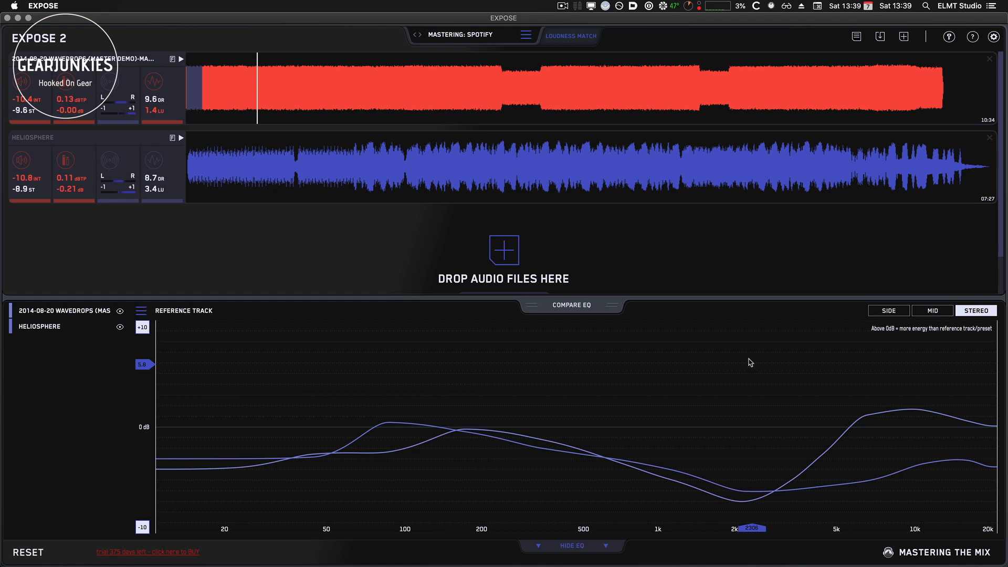
Step: Close the Wavedrops feedback and bring up the EQ preset choices, Reference Track selected
{"action": "left_click", "coordinate": [700, 165]}
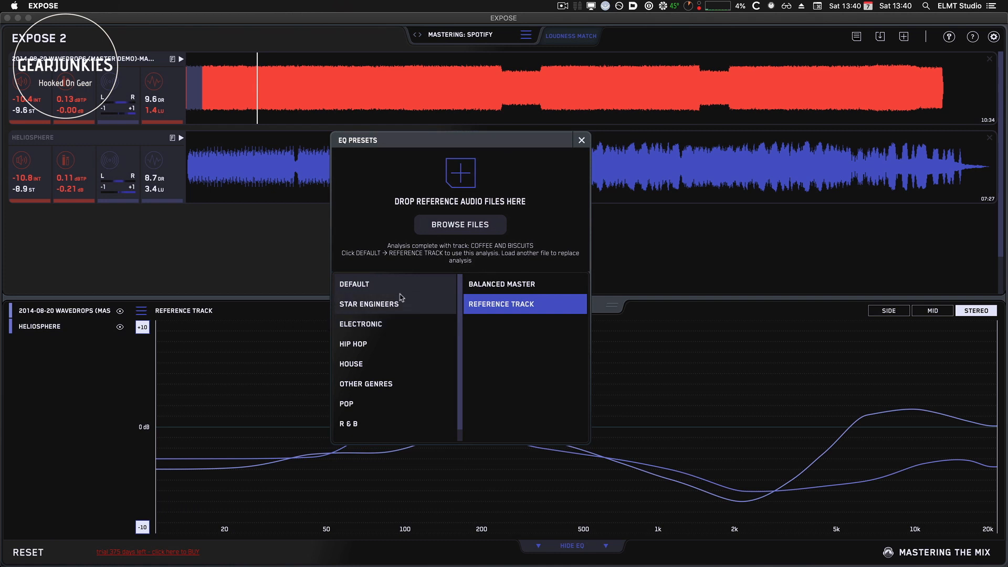
Step: Set the EQ comparison target to the Electronic preset under the Pop category
{"action": "left_click", "coordinate": [369, 303]}
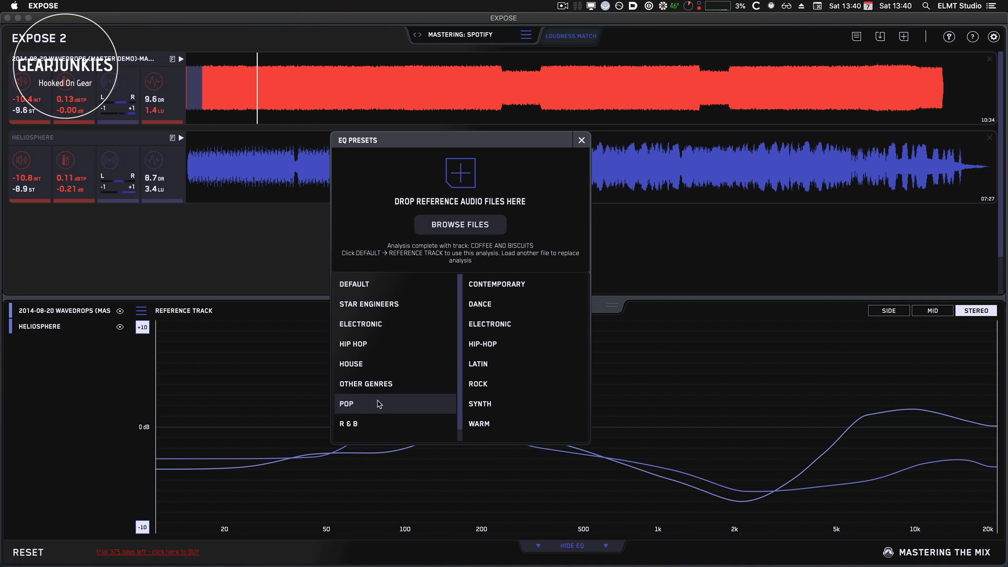
{"action": "mouse_move", "coordinate": [380, 402]}
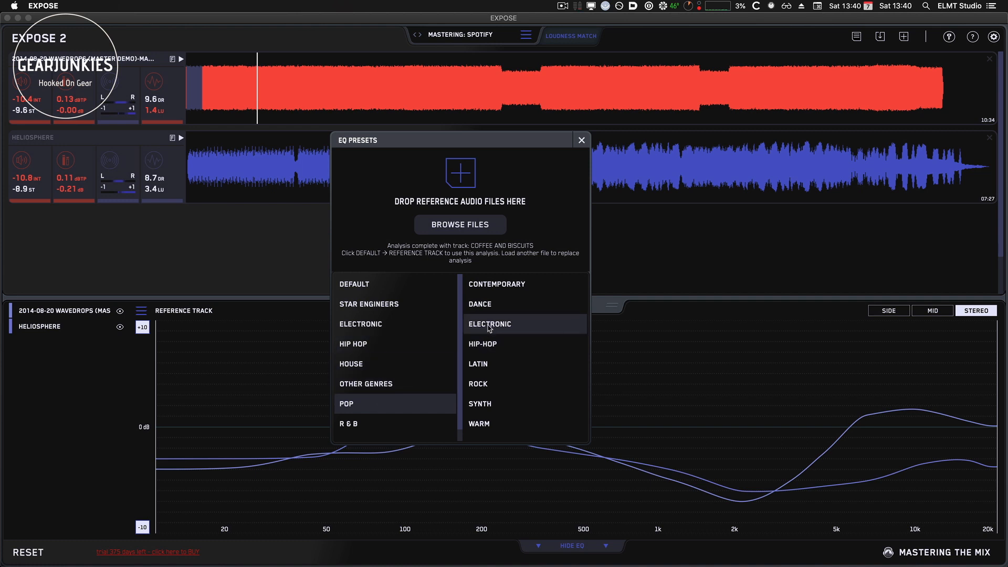
{"action": "mouse_move", "coordinate": [504, 346]}
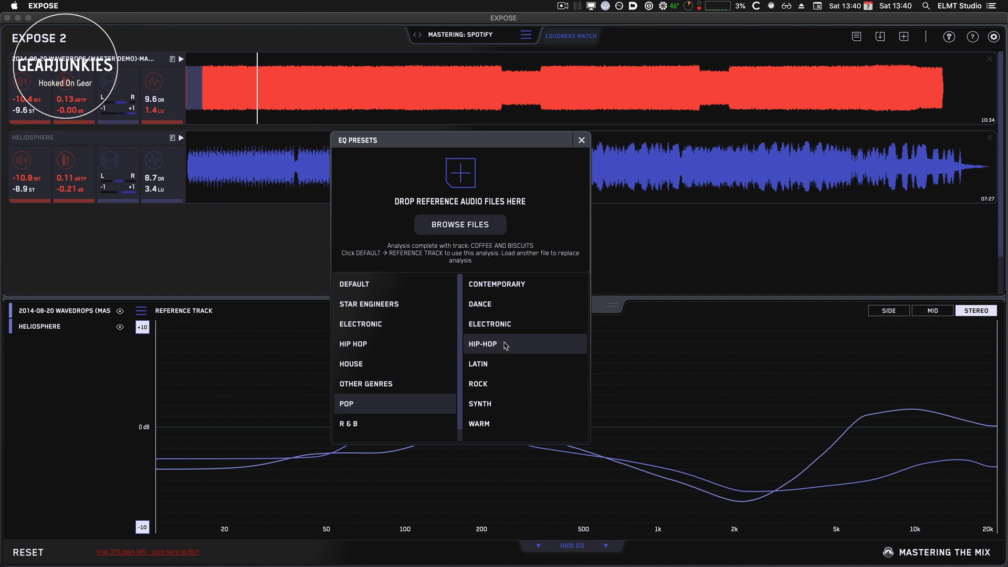
{"action": "left_click", "coordinate": [489, 324]}
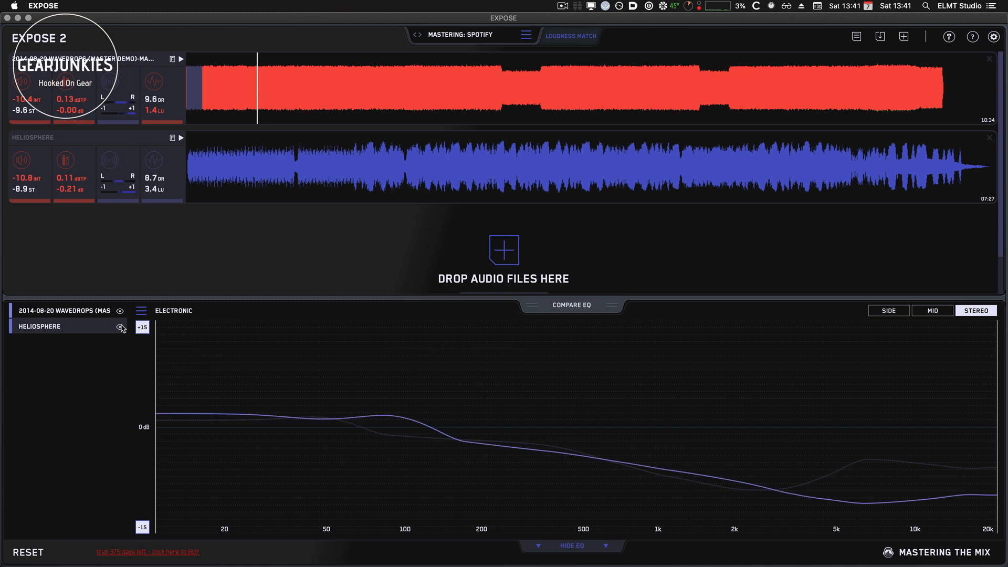
Step: Unhide Heliosphere's EQ curve so both tracks overlay the Electronic preset
{"action": "left_click", "coordinate": [119, 327]}
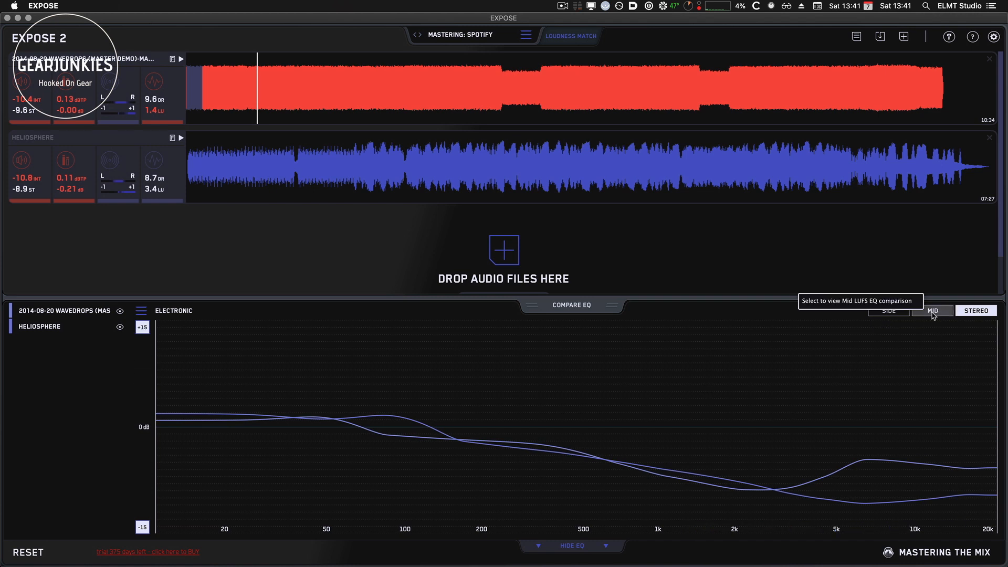
{"action": "left_click", "coordinate": [889, 310]}
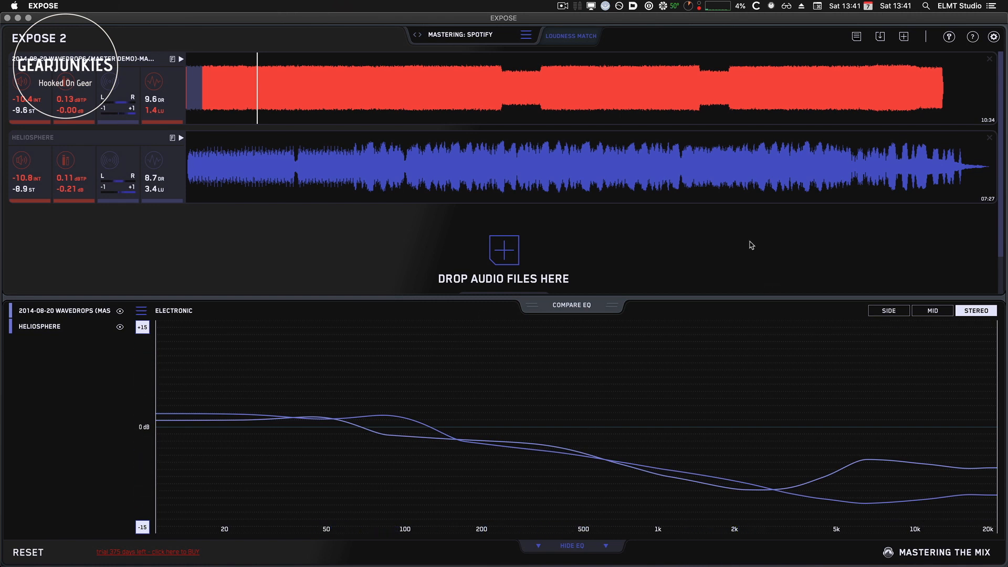
{"action": "mouse_move", "coordinate": [638, 241]}
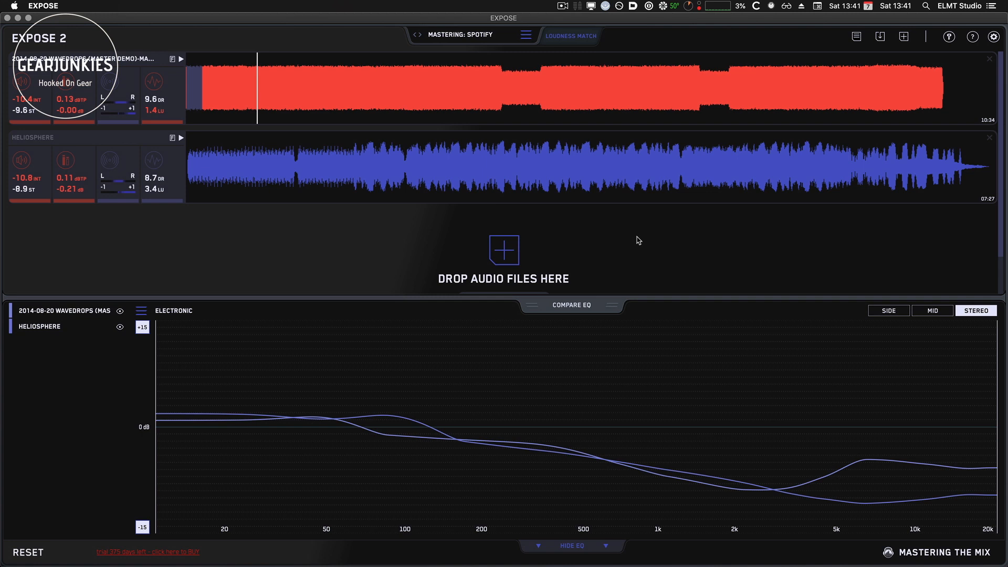
{"action": "mouse_move", "coordinate": [811, 158]}
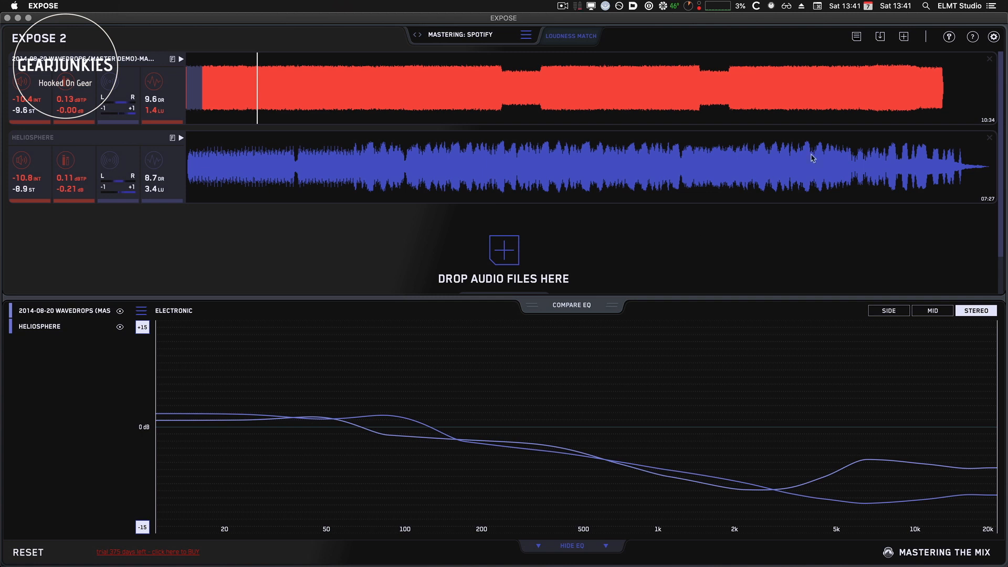
{"action": "mouse_move", "coordinate": [880, 37]}
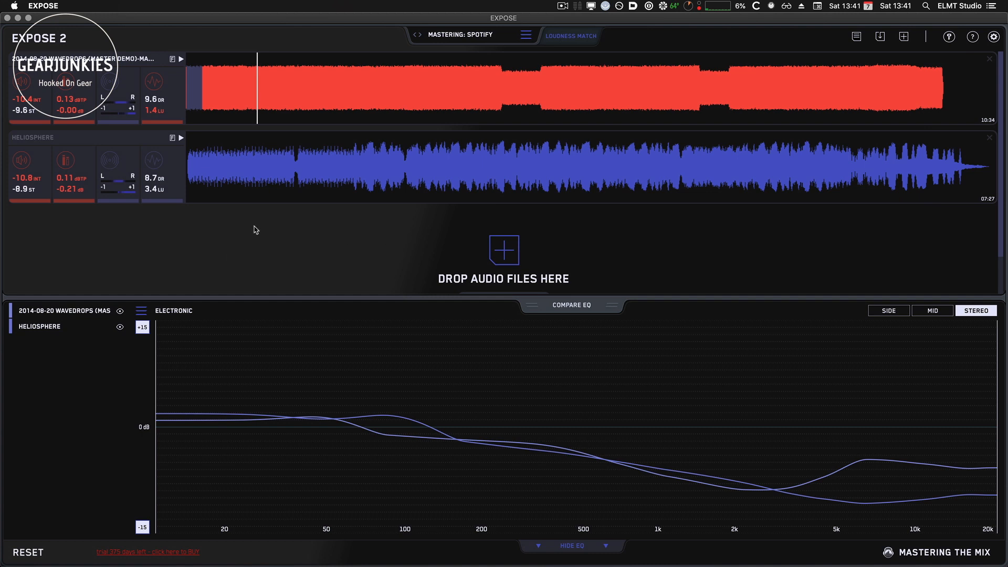
{"action": "mouse_move", "coordinate": [285, 272]}
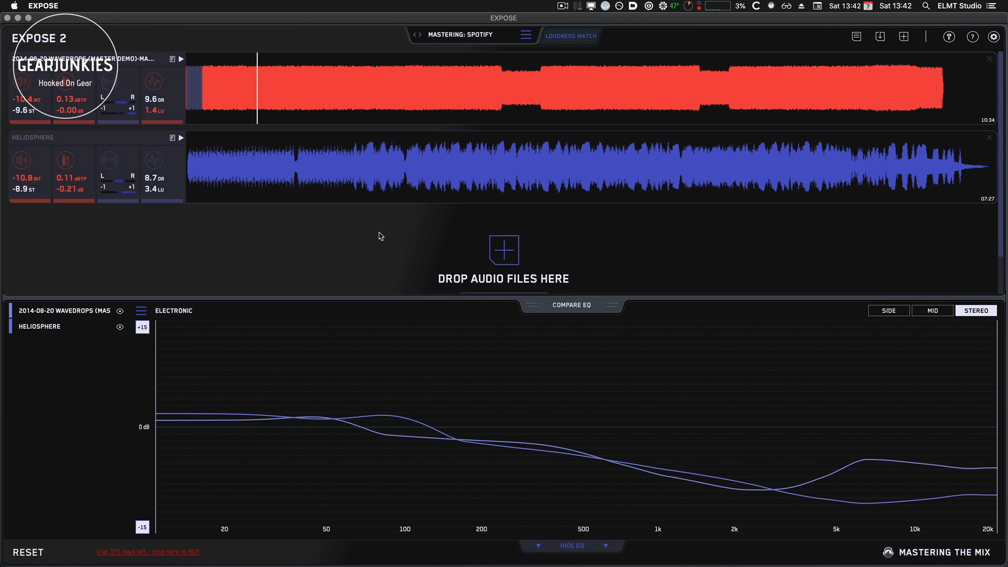
{"action": "mouse_move", "coordinate": [471, 244]}
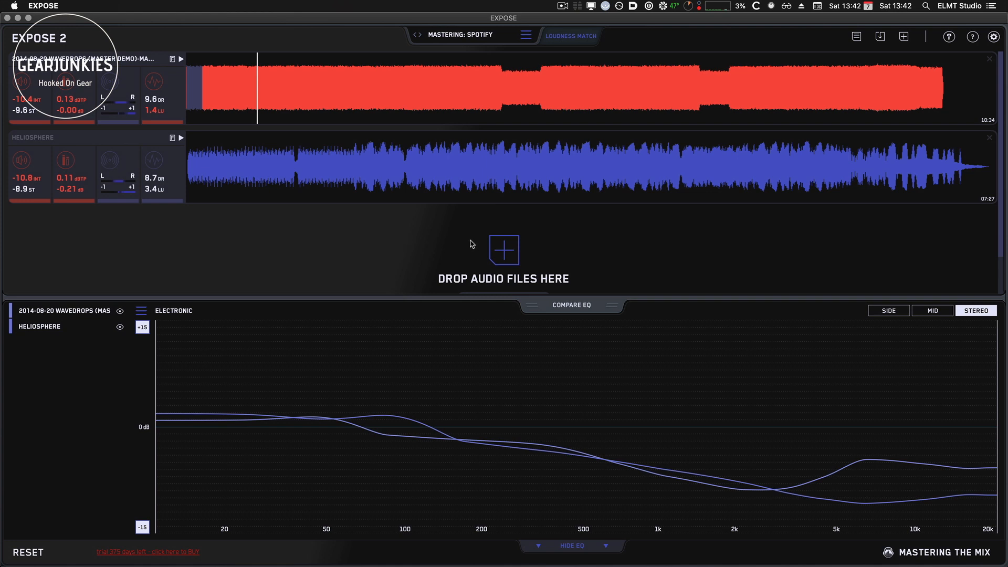
{"action": "mouse_move", "coordinate": [515, 217]}
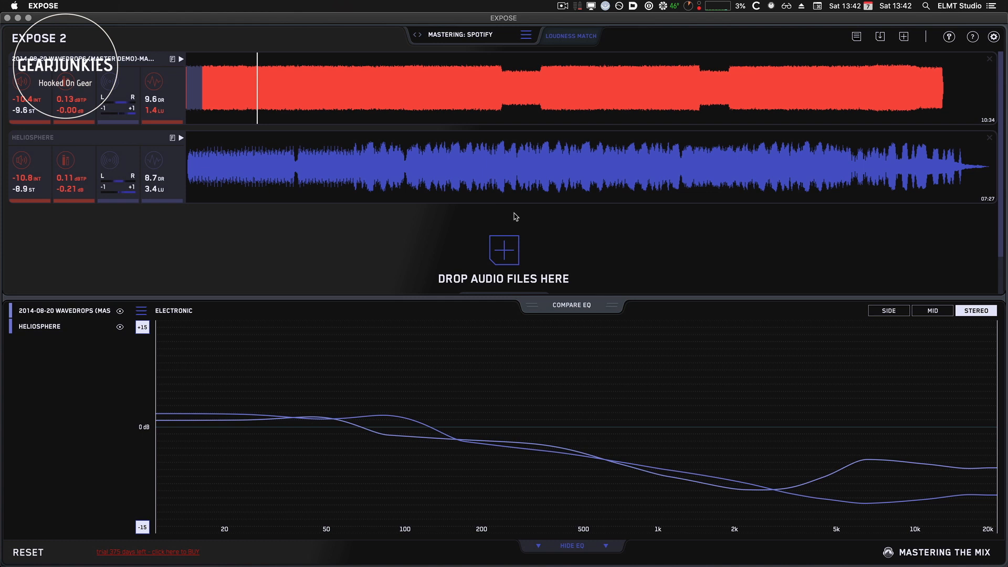
{"action": "mouse_move", "coordinate": [486, 219]}
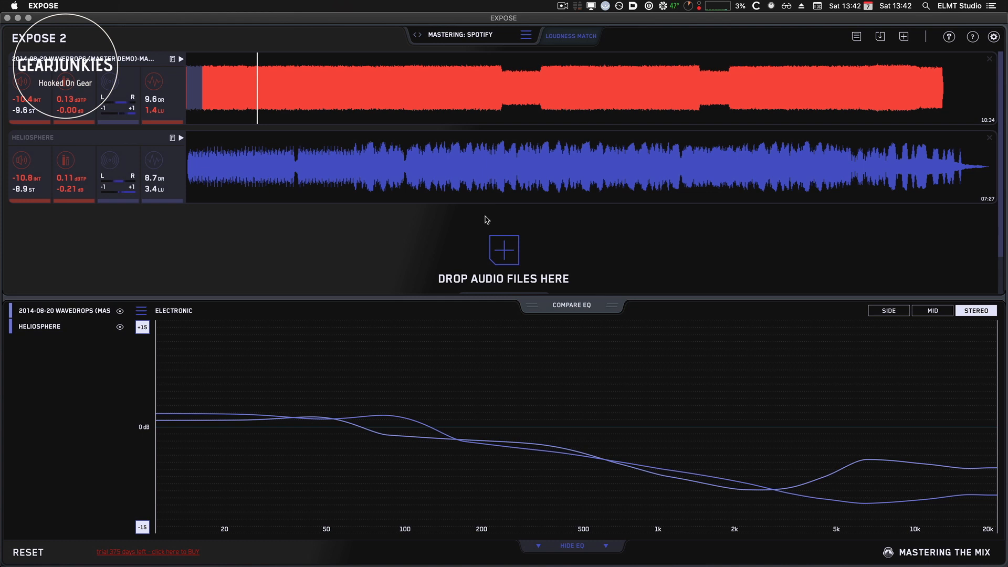